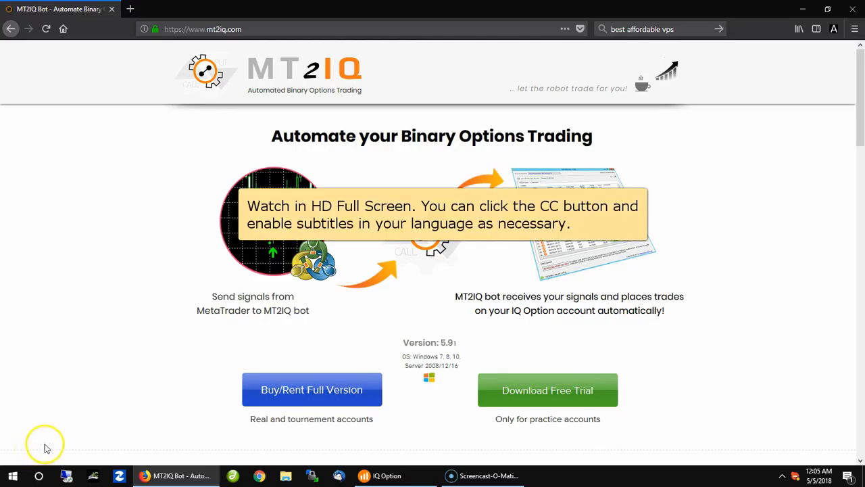
mouse_move(488, 431)
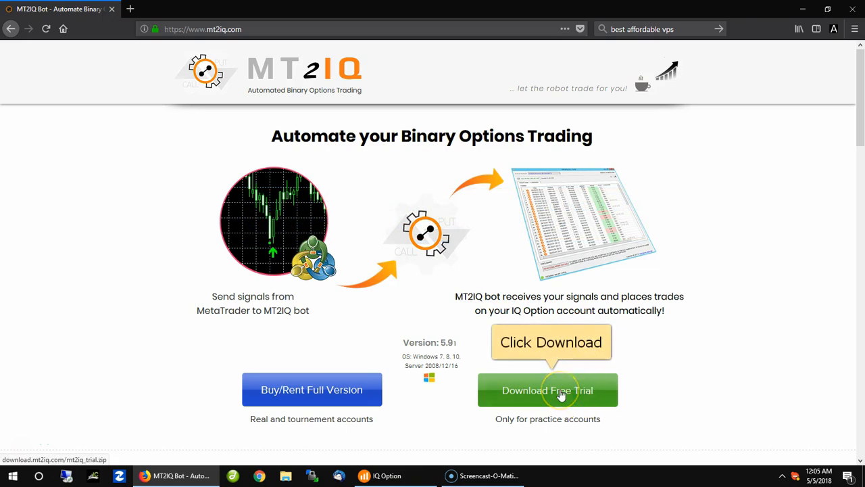
Download the MT2IQ free trial and show mt2iq_trial.zip in the recent downloads list.
left_click(548, 390)
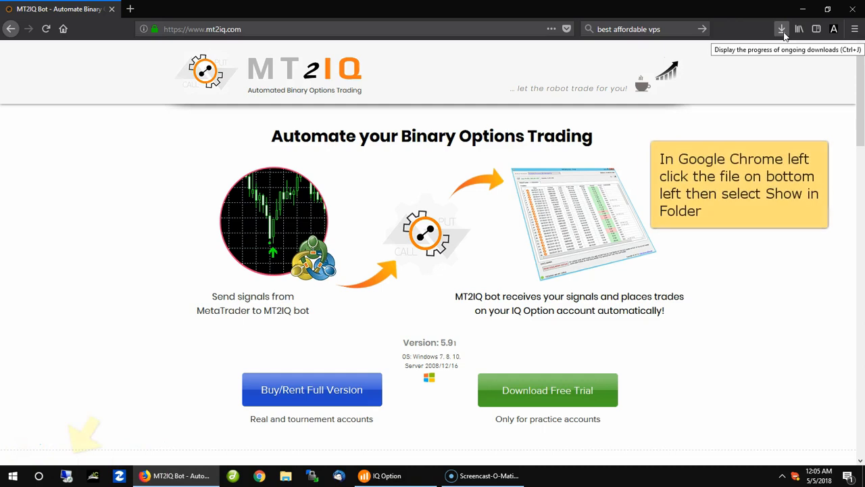
left_click(782, 30)
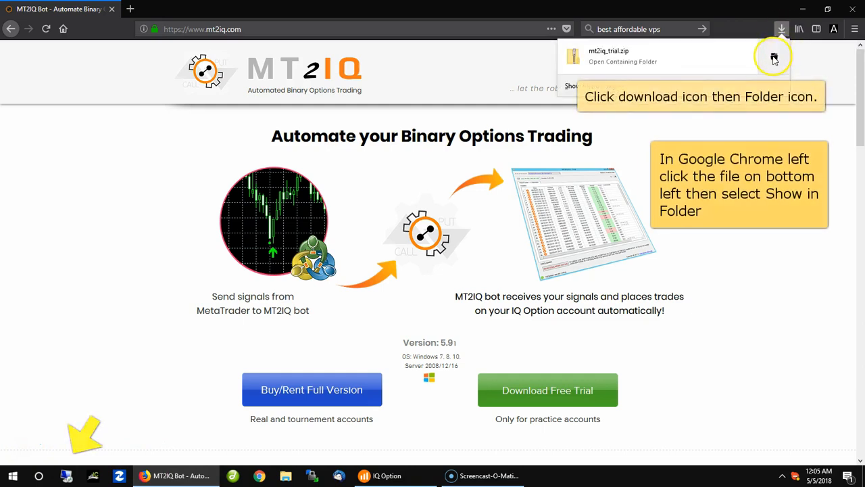
Extract mt2iq_trial.zip to the suggested mt2iq_trial folder and select mt2iq_setup.exe.
left_click(773, 57)
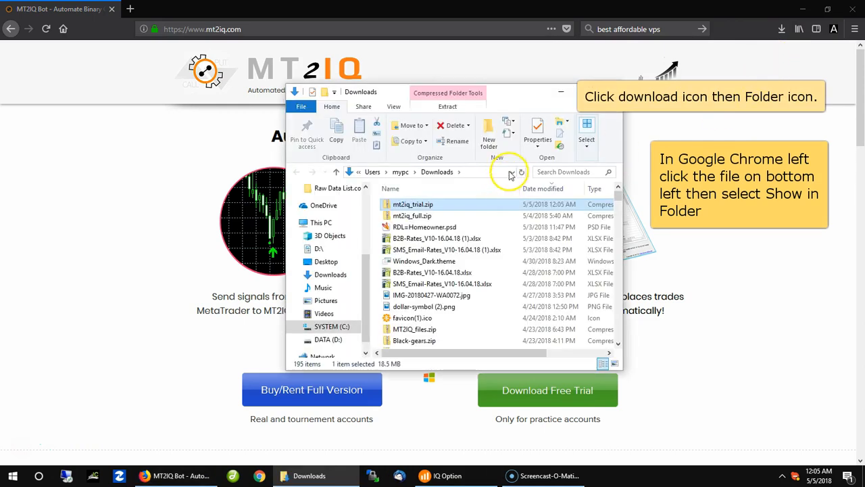
right_click(413, 204)
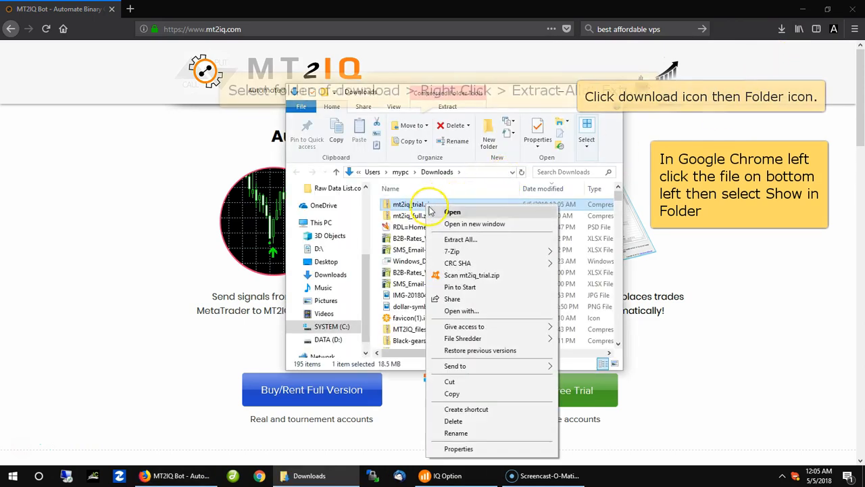
left_click(459, 238)
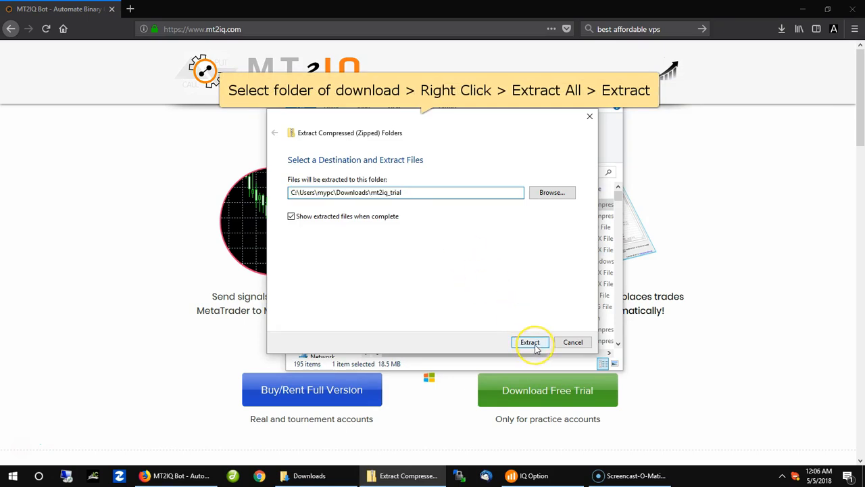
left_click(530, 342)
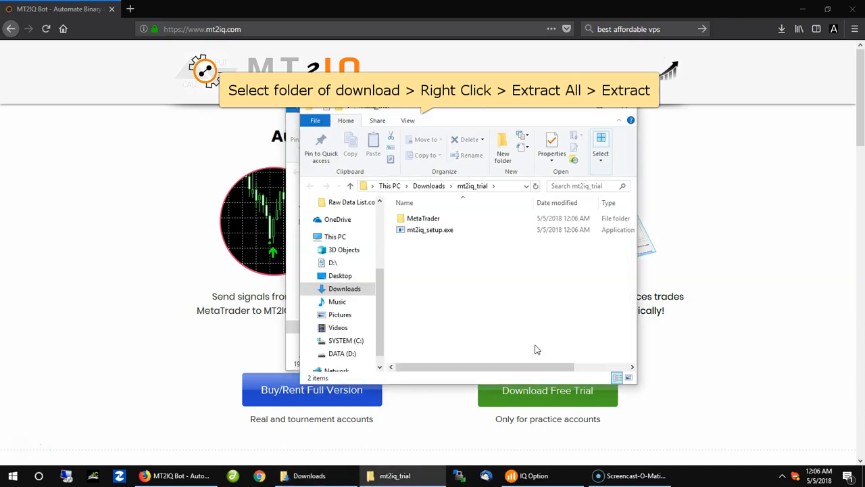
left_click(422, 218)
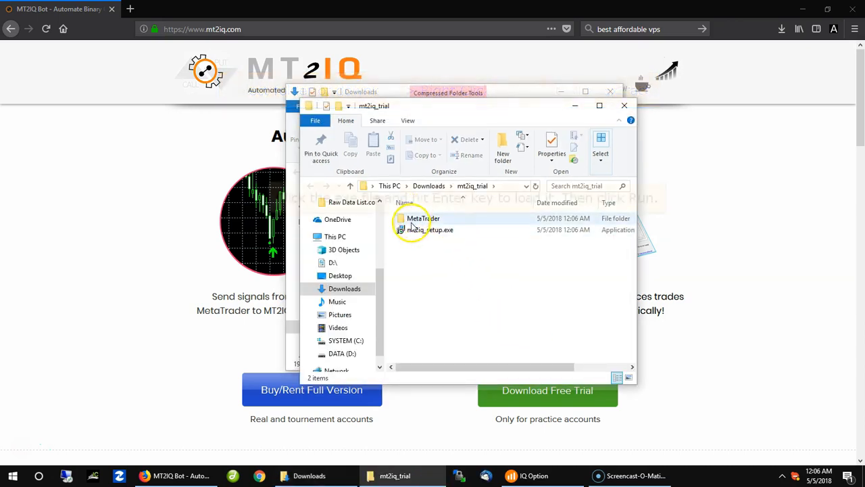
Run the MT2IQ installer, accepting the license and default location and shortcuts, then finish with launch enabled.
left_click(430, 230)
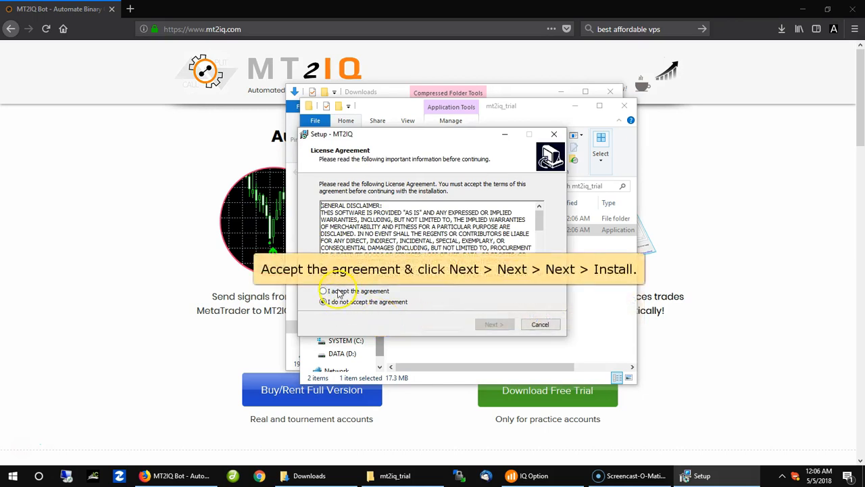
left_click(495, 325)
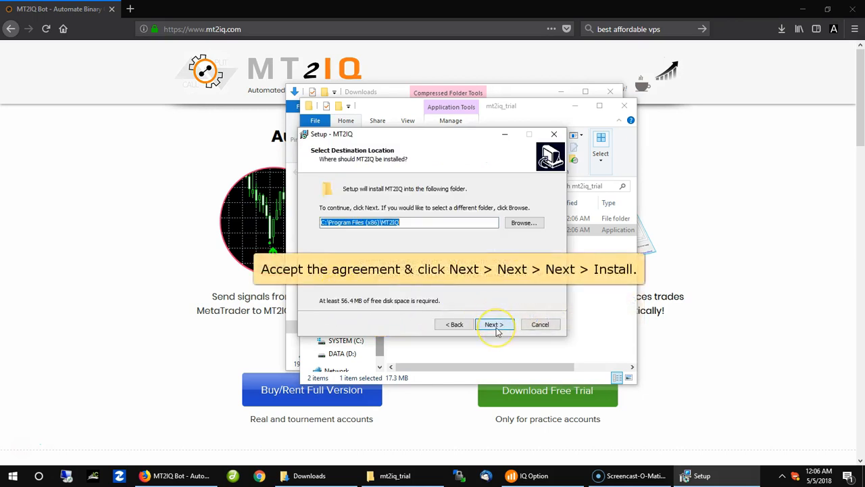
left_click(495, 324)
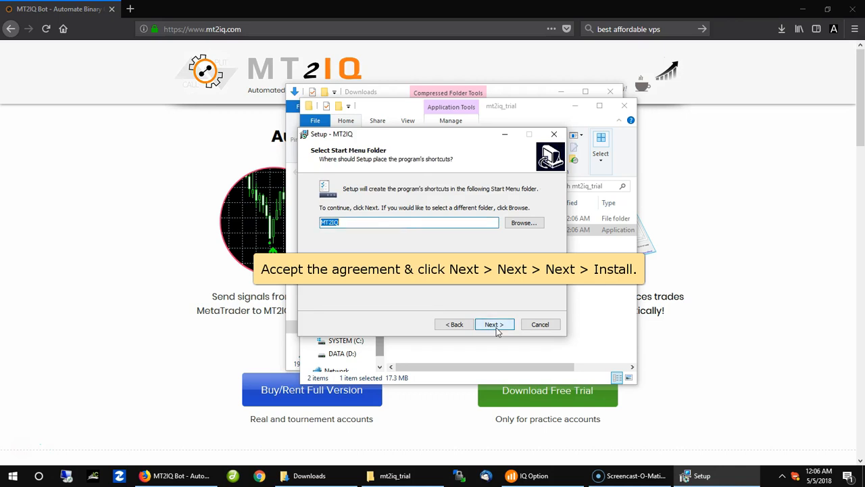
left_click(495, 325)
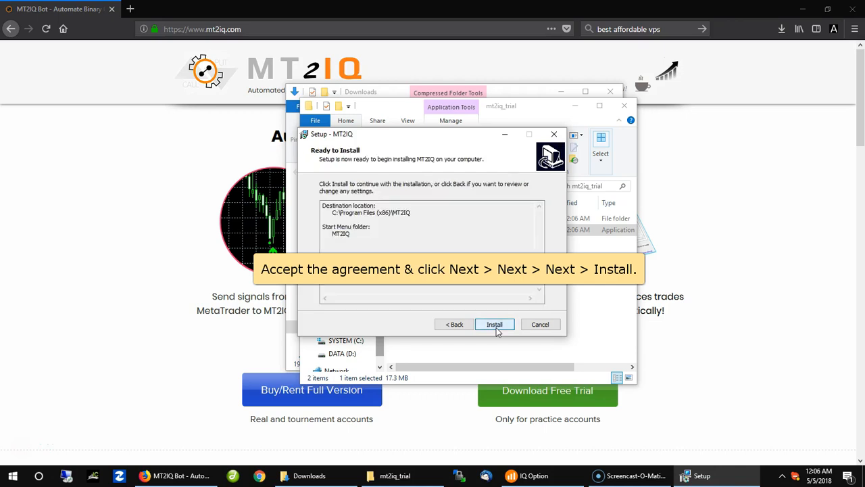
left_click(495, 324)
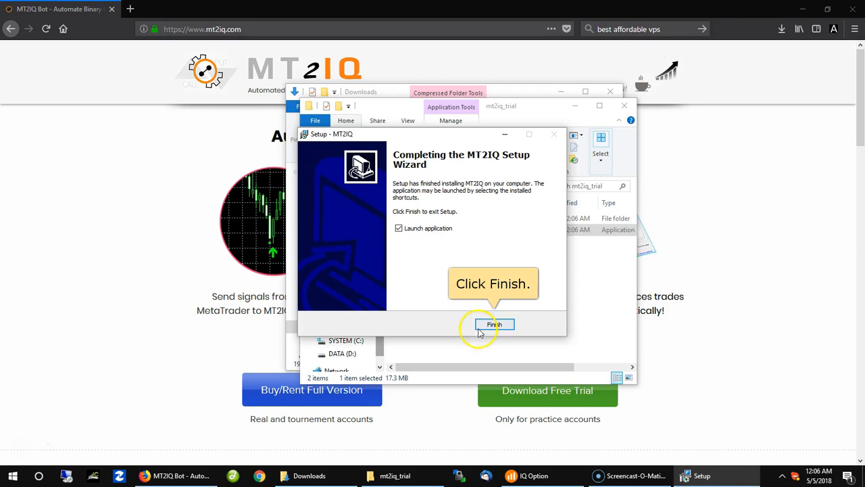
left_click(493, 324)
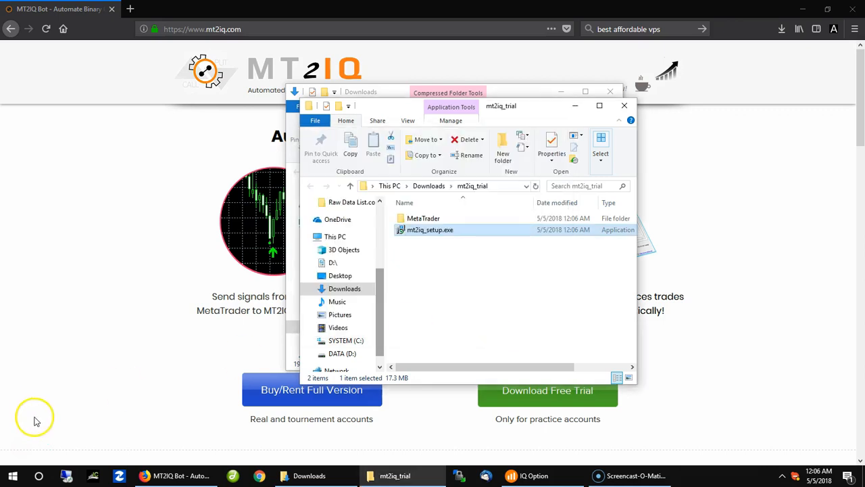
mouse_move(24, 453)
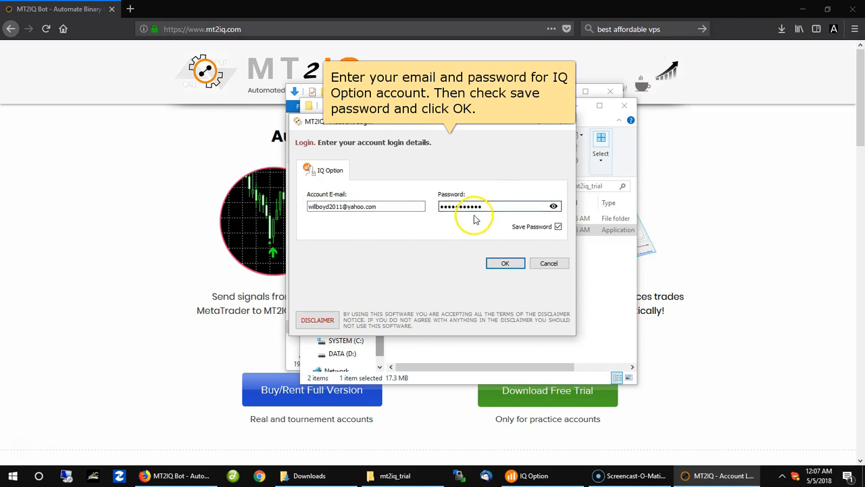
Log in to the IQ Option account in MT2IQ with Save Password ticked.
left_click(505, 262)
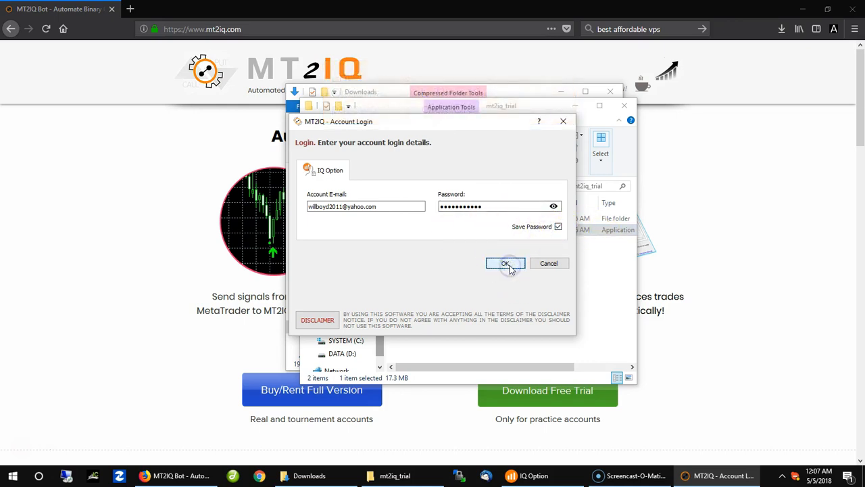
left_click(506, 262)
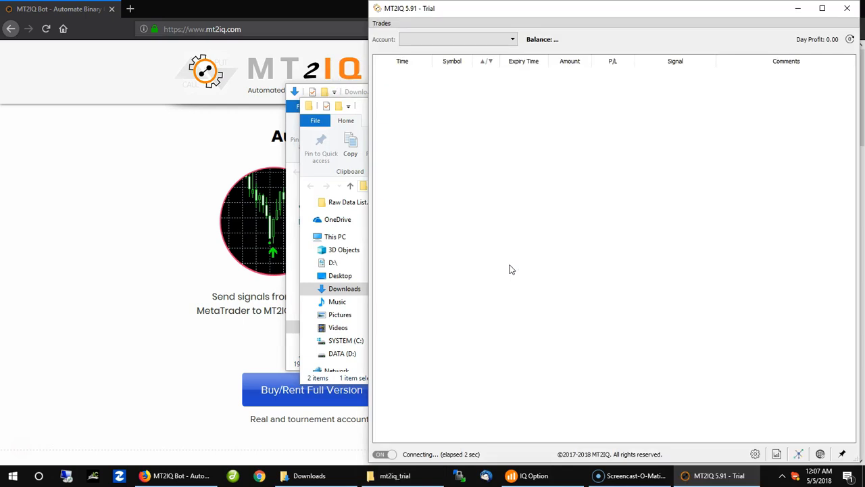
mouse_move(556, 127)
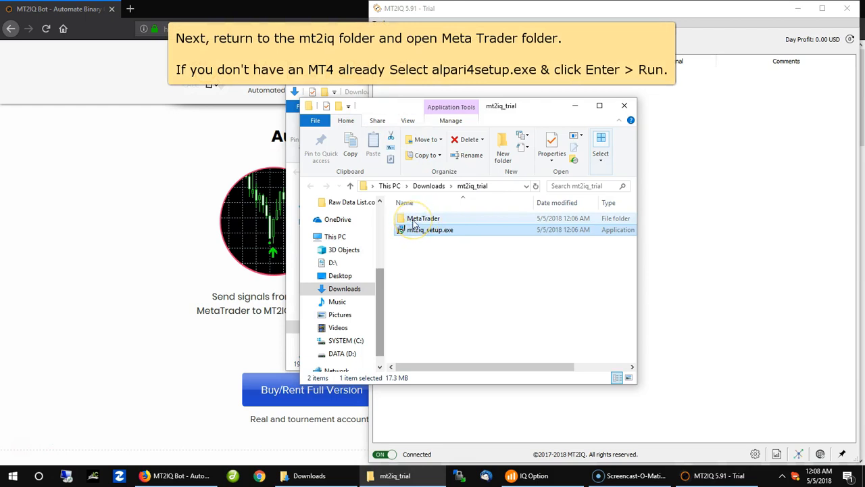
Launch alpari4setup.exe from the trial's MetaTrader folder and allow it to run.
double_click(422, 217)
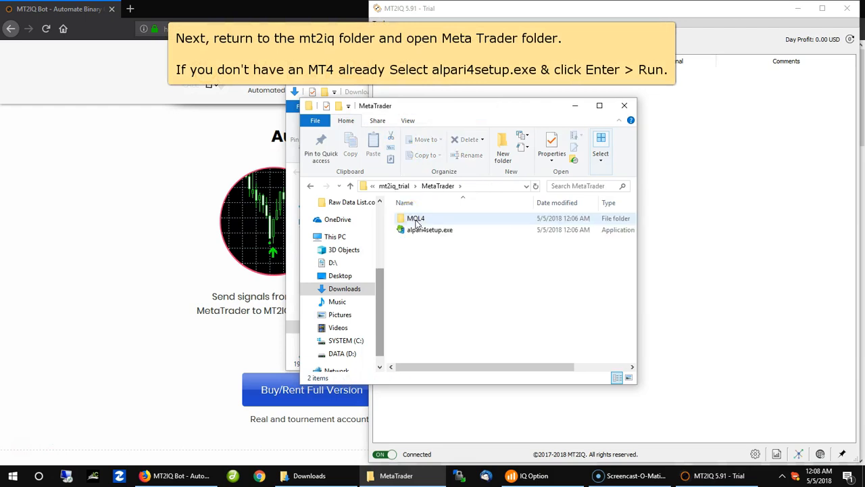
left_click(430, 230)
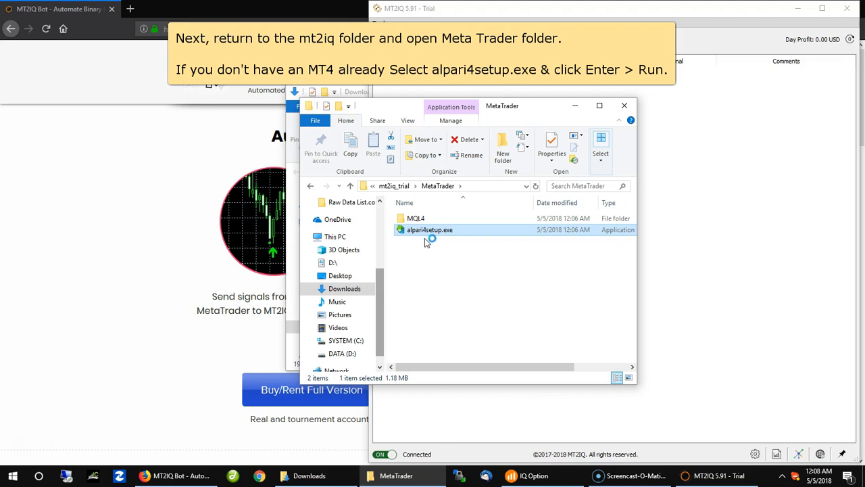
double_click(430, 229)
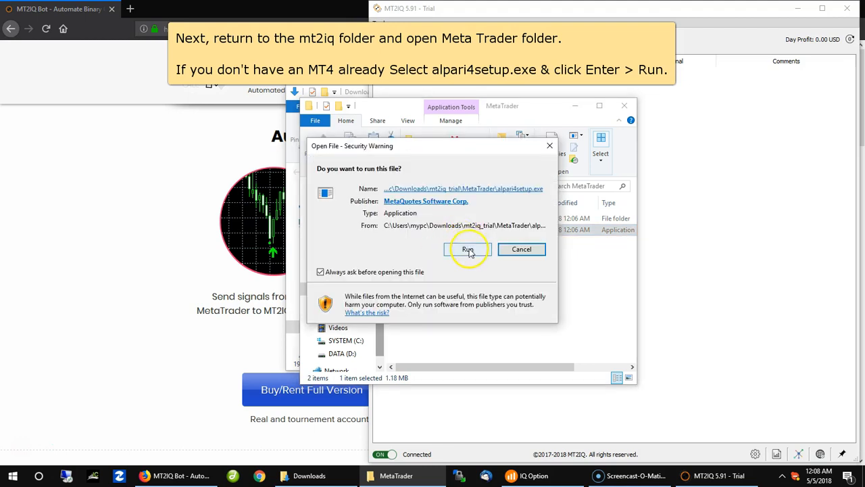
left_click(468, 249)
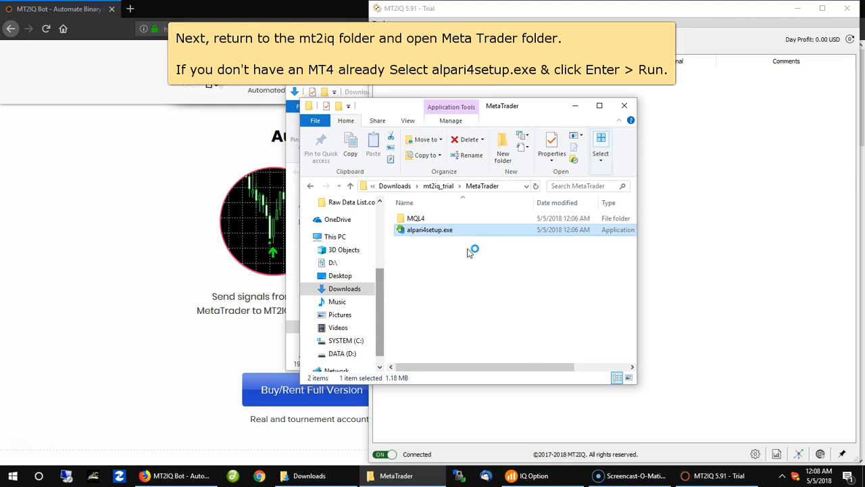
double_click(430, 230)
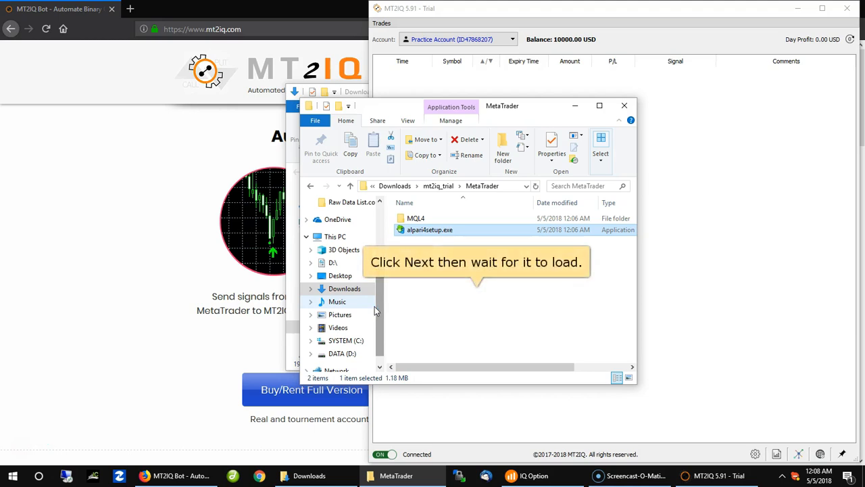
Accept the Alpari MT4 license, install the terminal and finish the setup wizard.
double_click(429, 230)
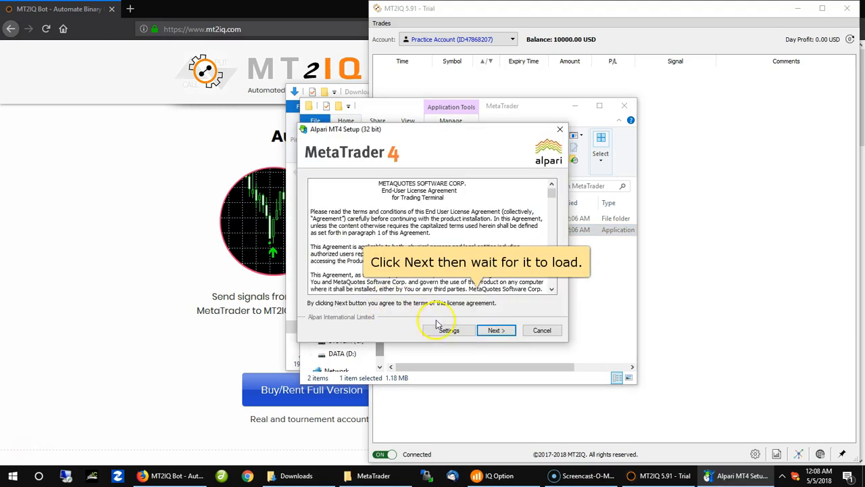
left_click(496, 330)
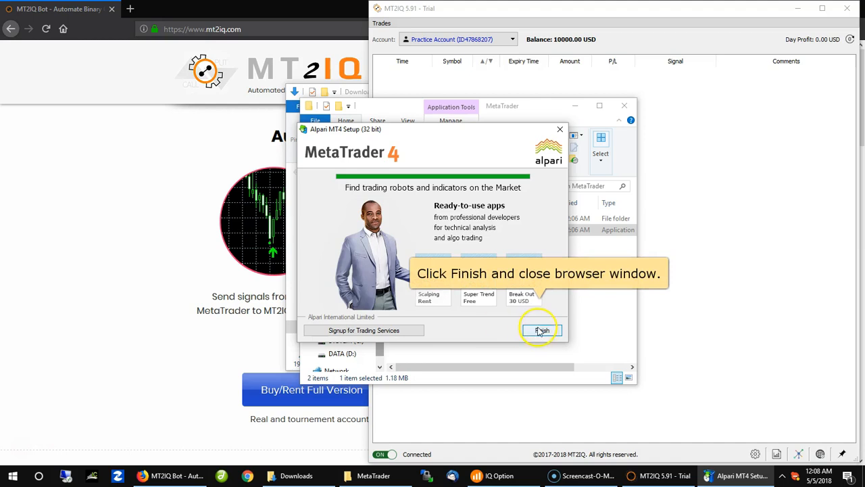
left_click(541, 330)
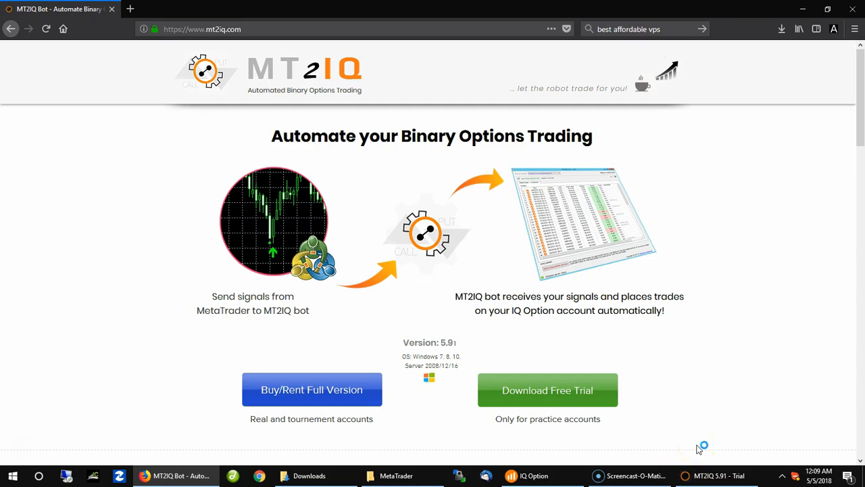
mouse_move(701, 446)
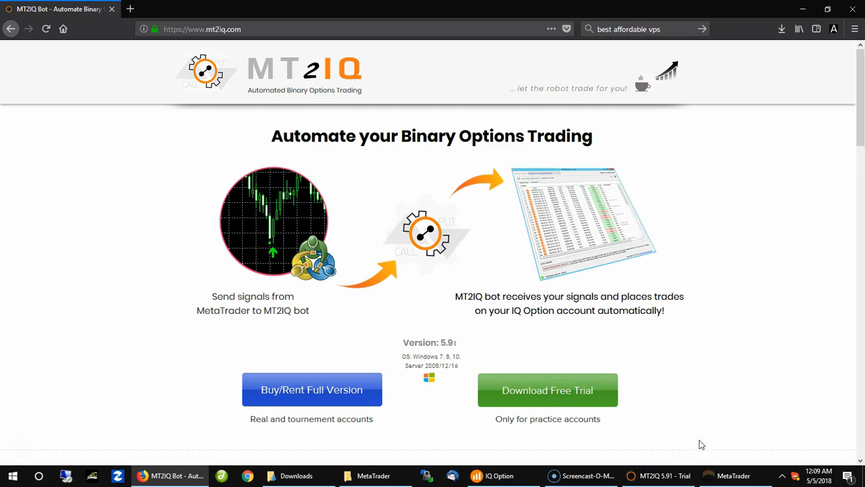
Start opening a new demo account on the Alpari-Demo trading server from the terminal's File menu.
left_click(736, 476)
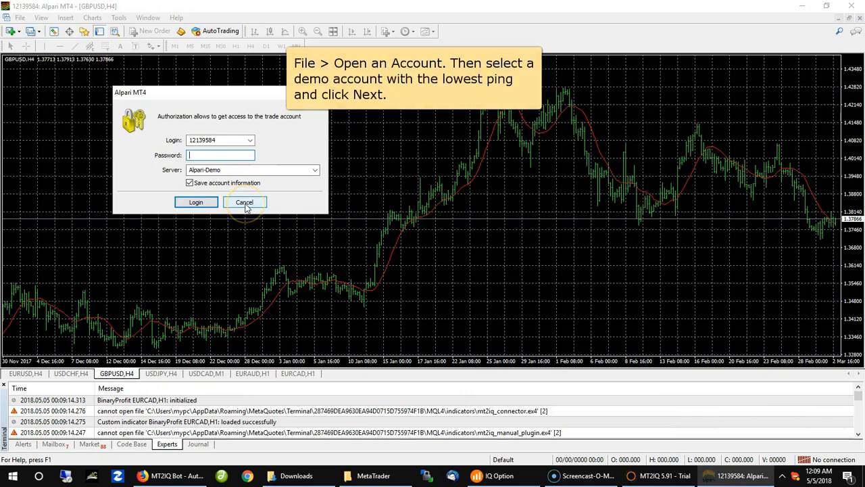
left_click(19, 18)
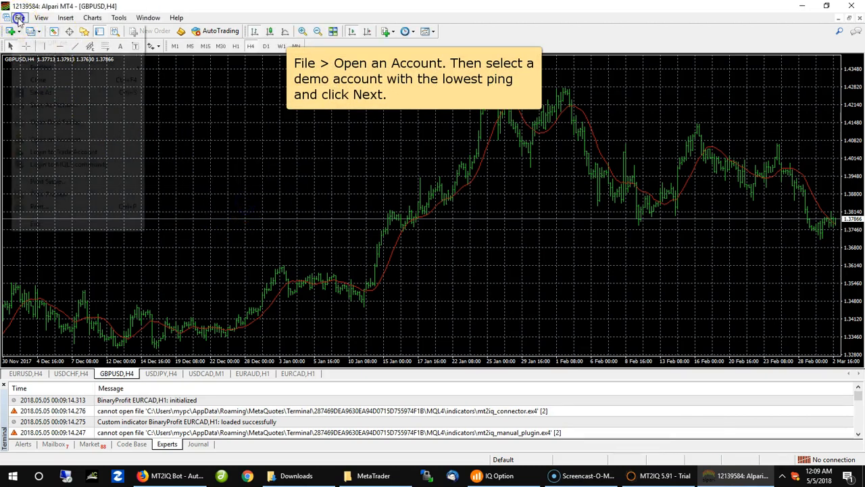
left_click(19, 17)
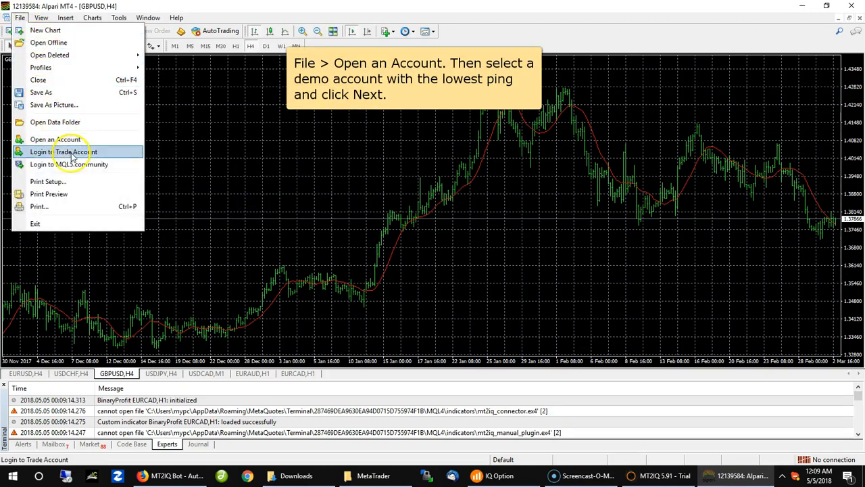
left_click(55, 138)
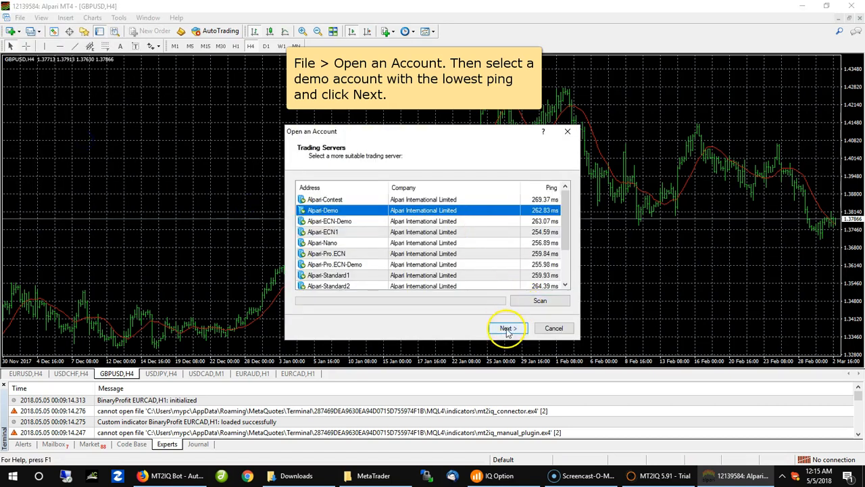
left_click(507, 329)
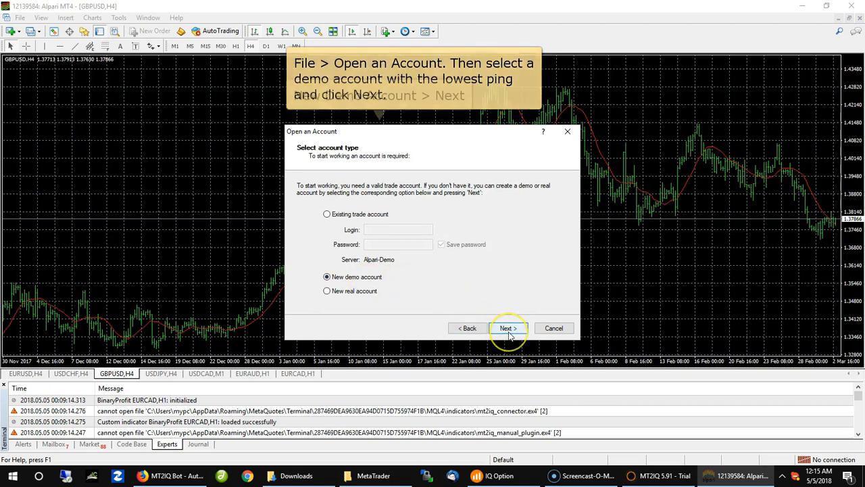
left_click(508, 328)
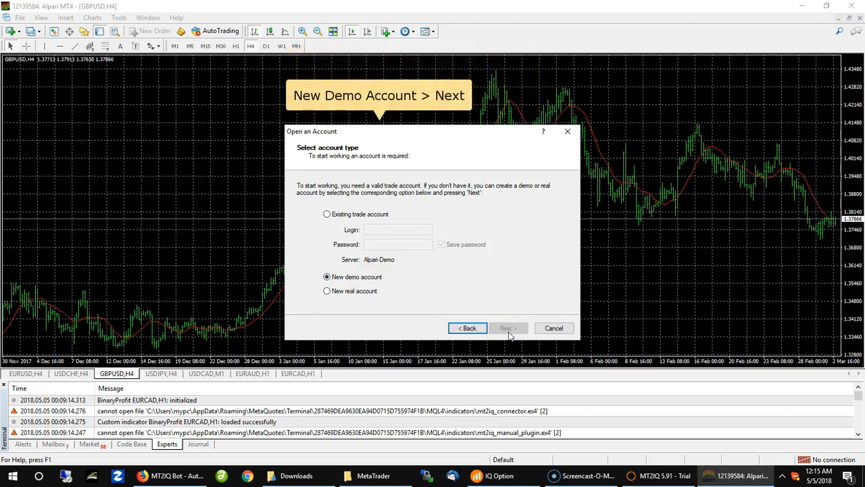
Fill in the account holder and phone details, register the demo account and log in with it.
left_click(508, 328)
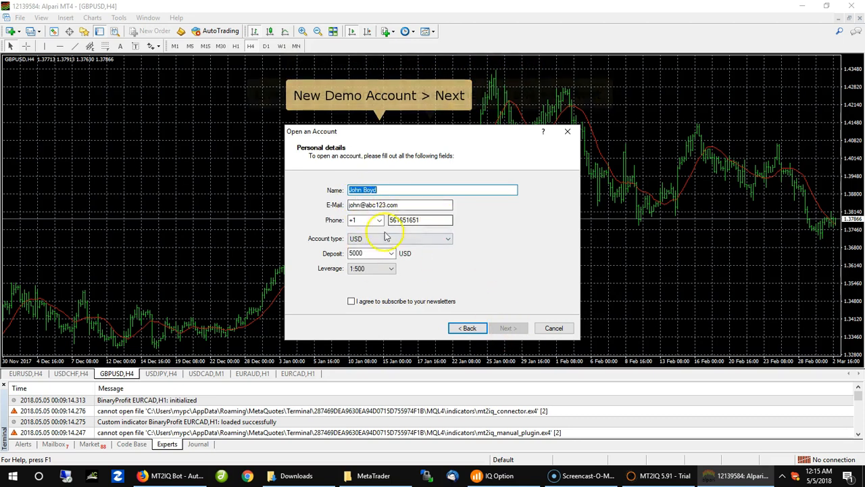
left_click(351, 300)
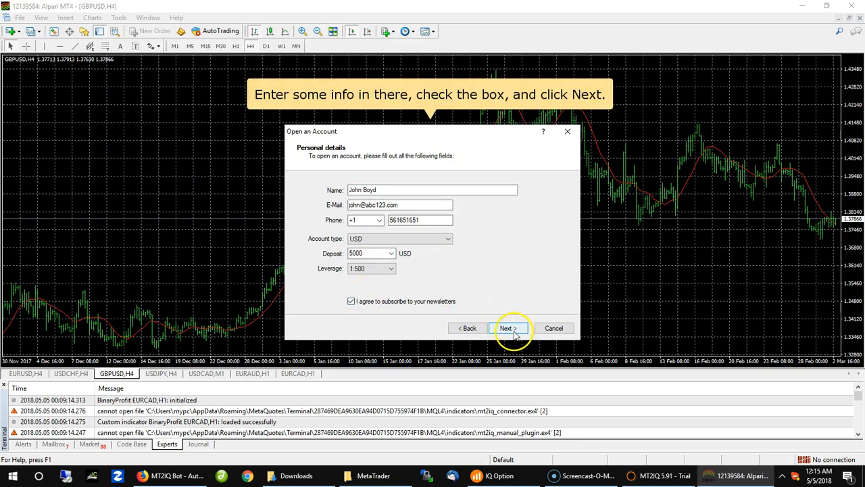
left_click(507, 328)
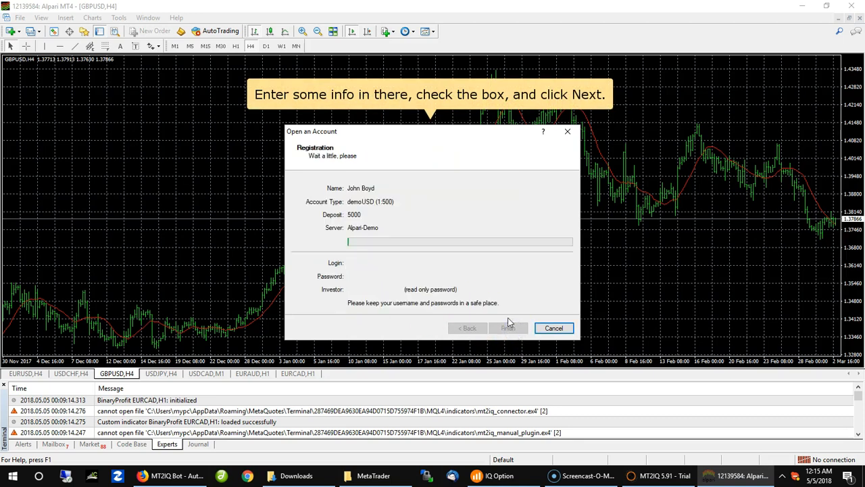
left_click(508, 328)
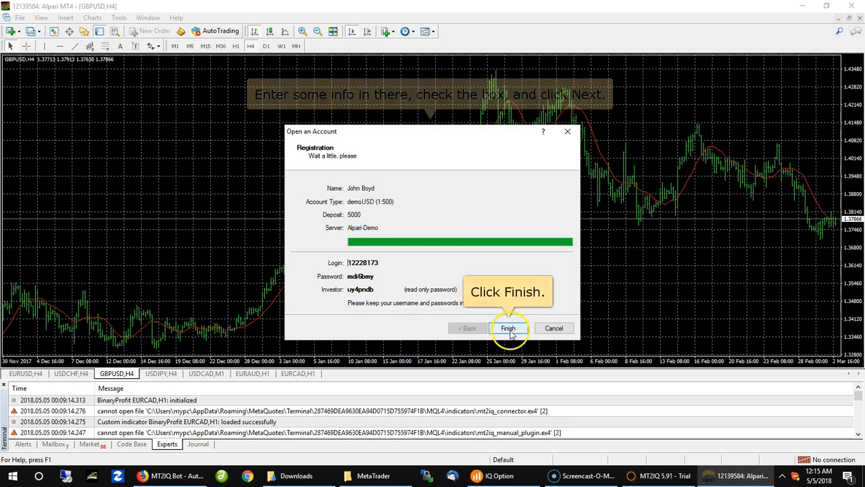
left_click(508, 328)
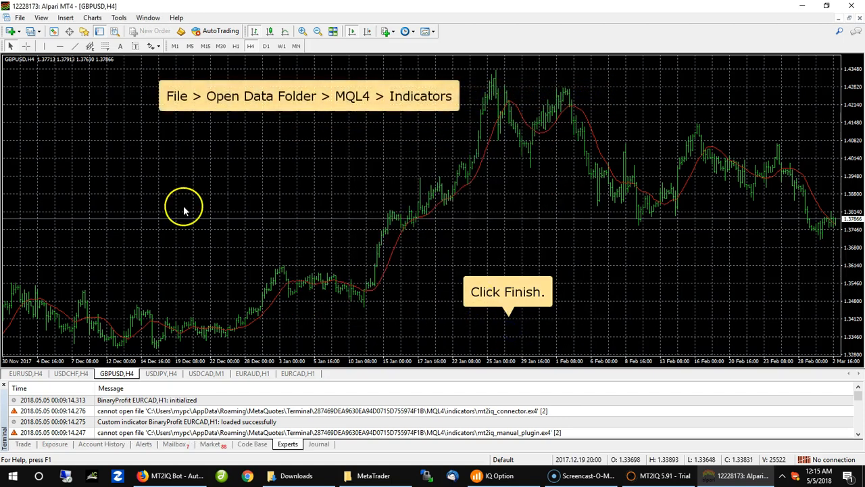
Open the terminal's data folder and go into MQL4 > Indicators.
left_click(19, 18)
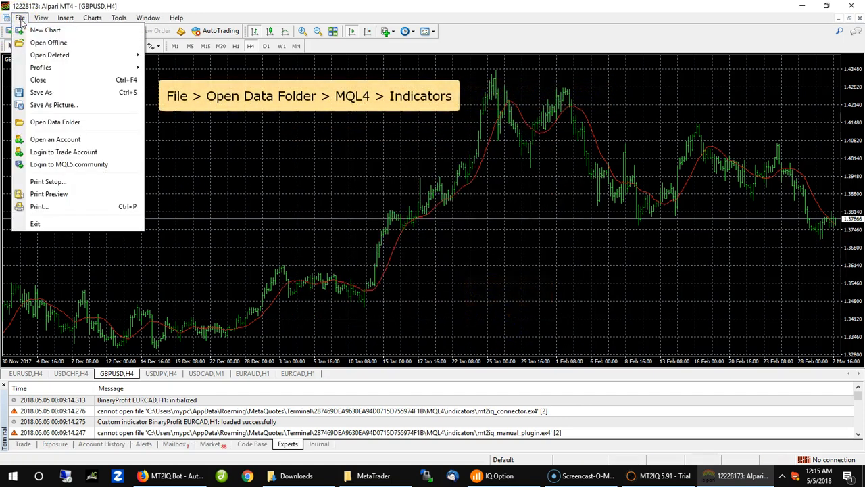
mouse_move(54, 121)
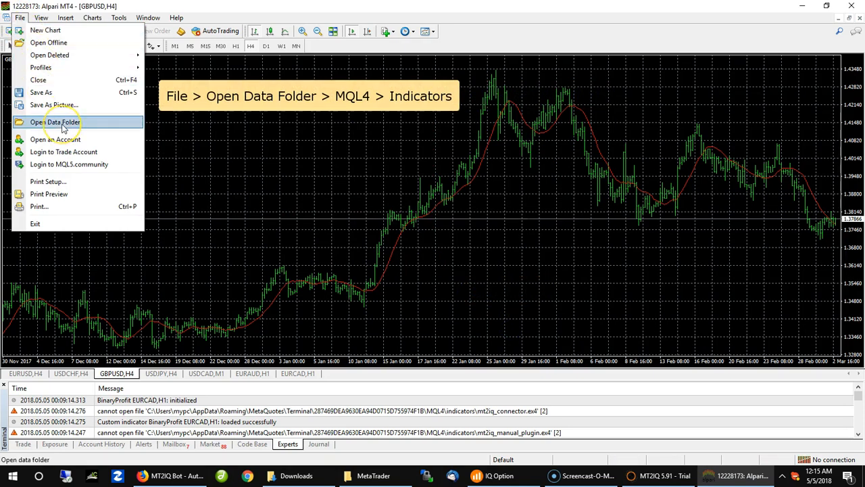
left_click(56, 121)
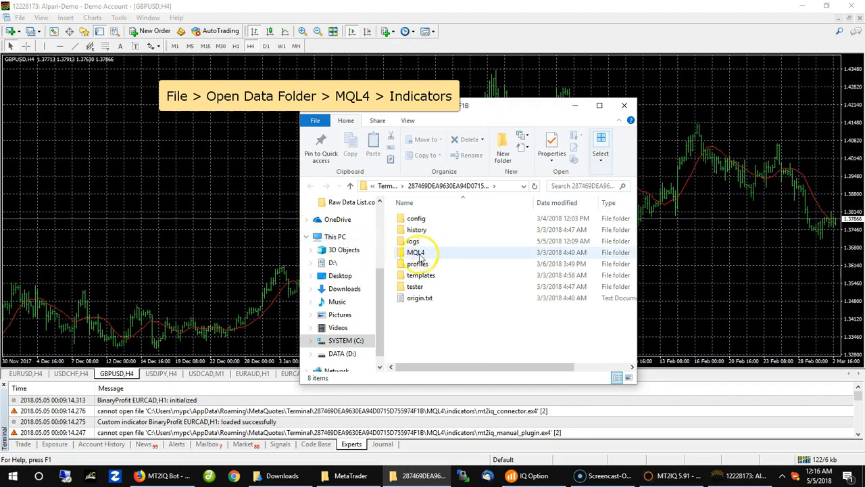
double_click(417, 253)
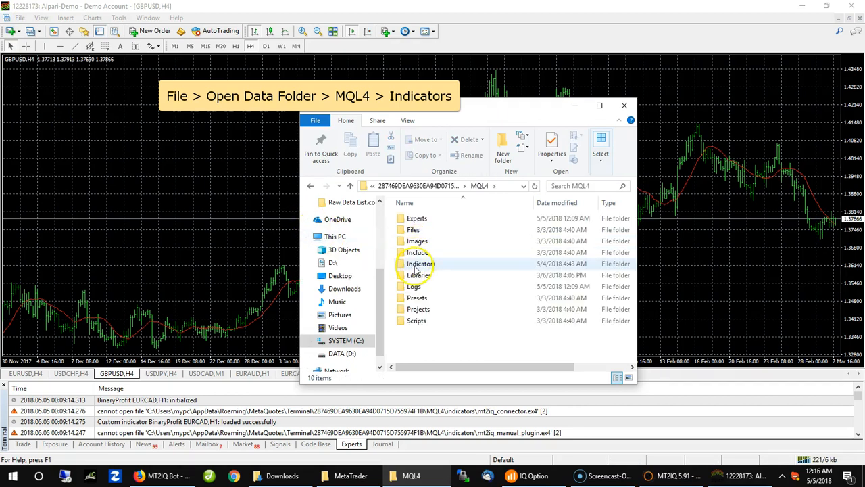
double_click(420, 264)
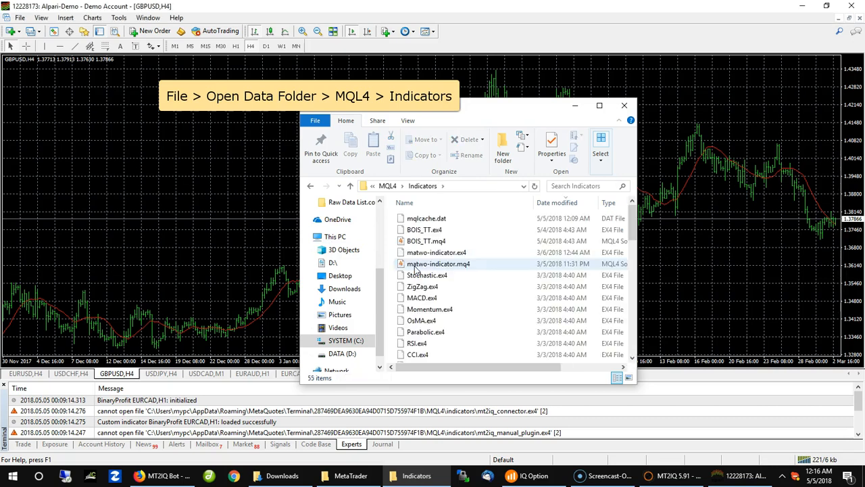
left_click(207, 443)
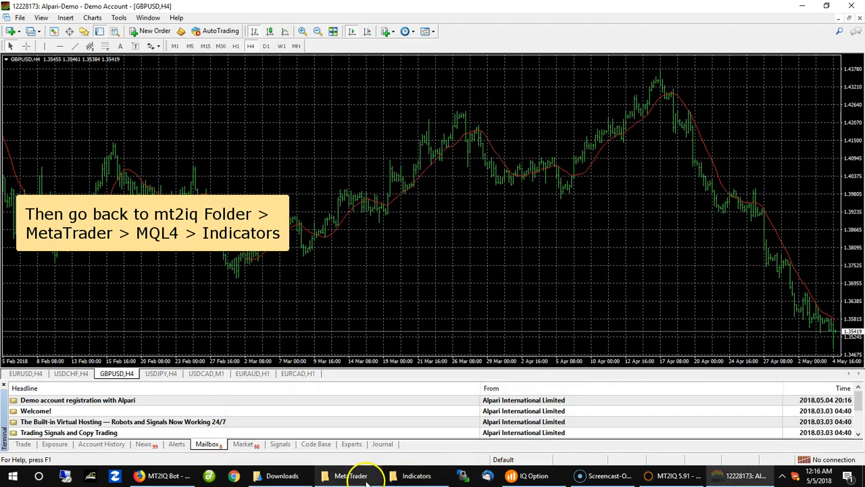
Copy the indicator files from the mt2iq MetaTrader MQL4 folder, then open both Libraries folders.
left_click(350, 476)
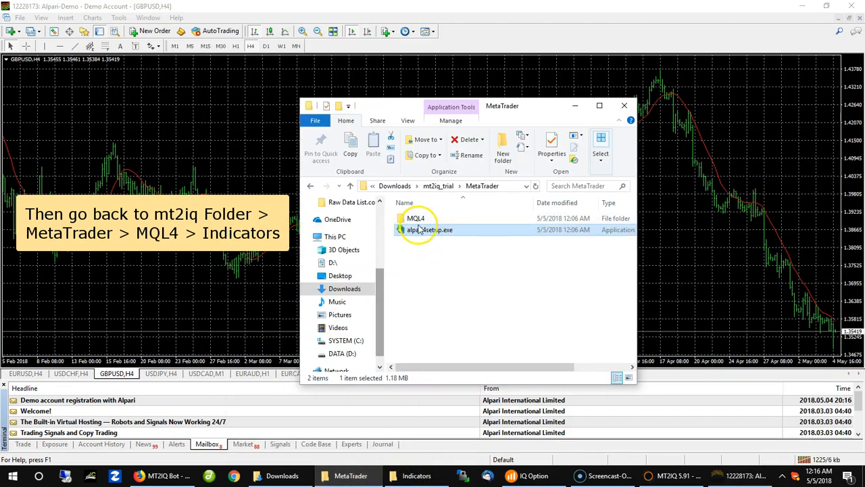
double_click(417, 218)
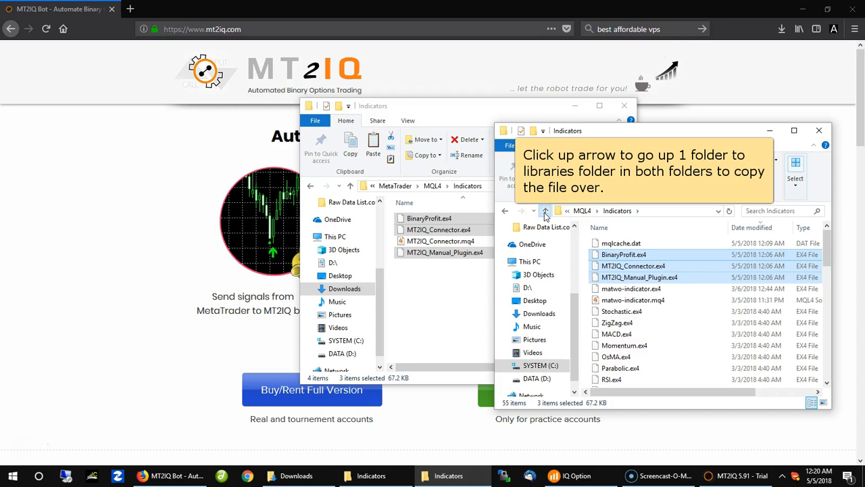
left_click(546, 211)
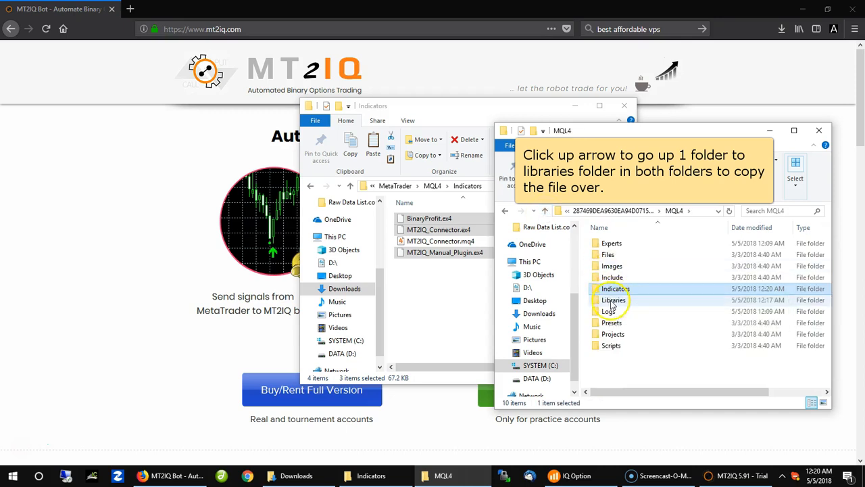
double_click(614, 300)
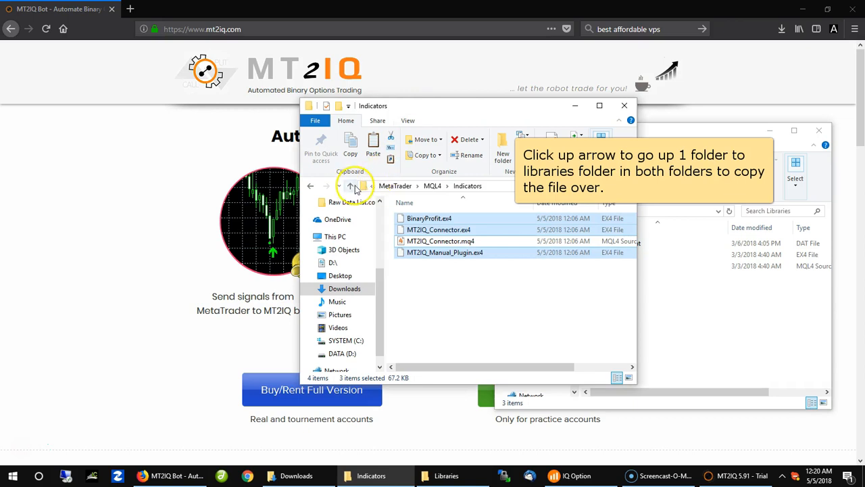
left_click(350, 187)
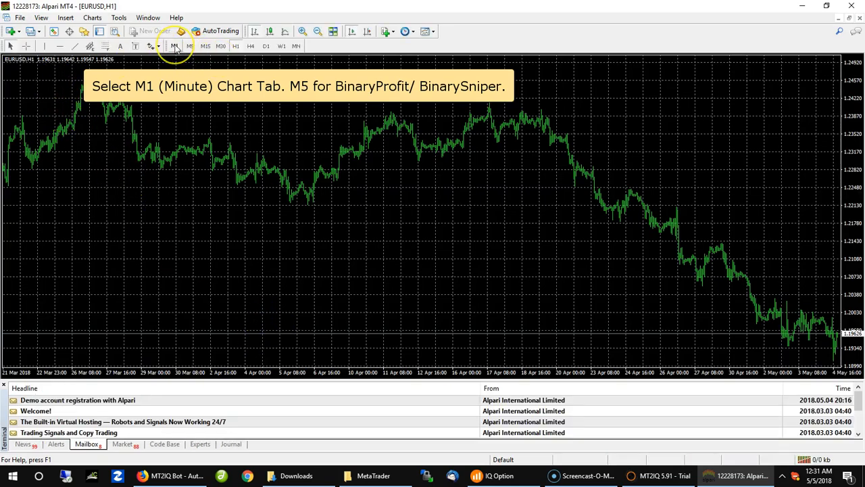
Switch EURUSD to M1 bars and add the BinaryProfit custom indicator with default inputs.
left_click(176, 46)
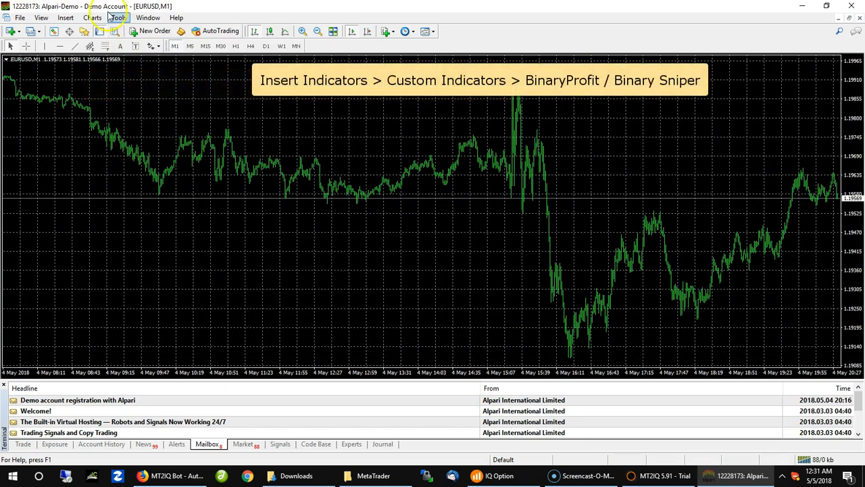
left_click(65, 18)
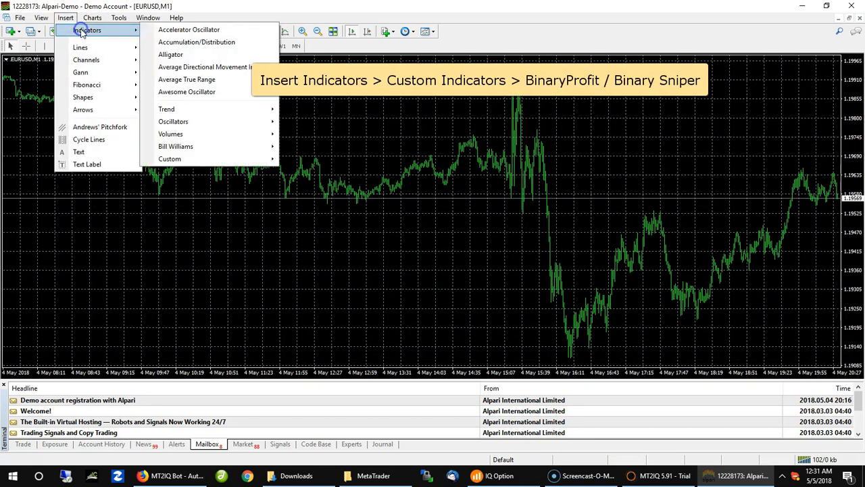
left_click(170, 158)
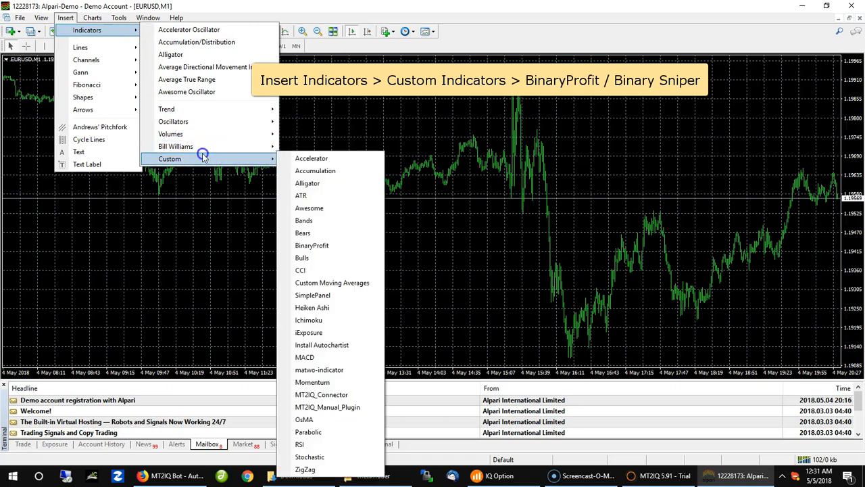
mouse_move(303, 233)
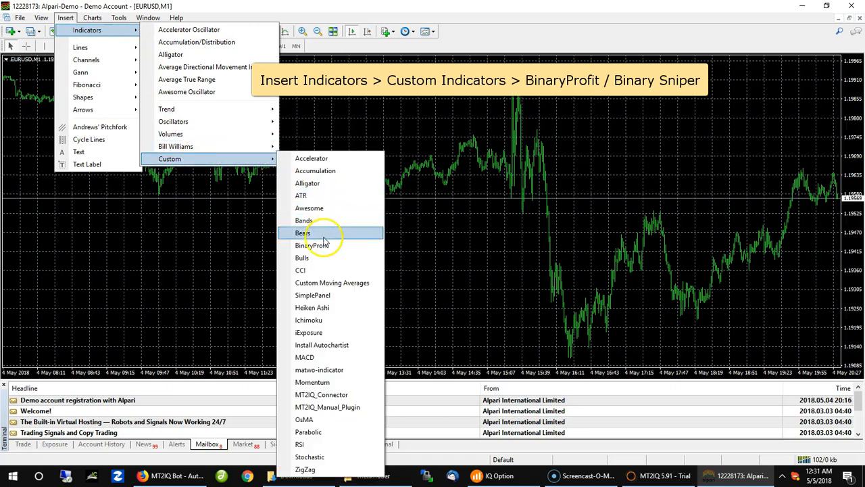
left_click(311, 244)
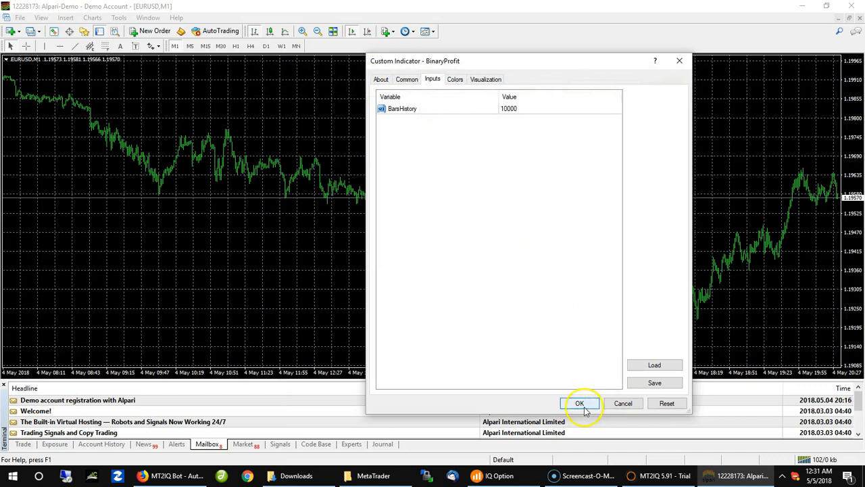
left_click(578, 402)
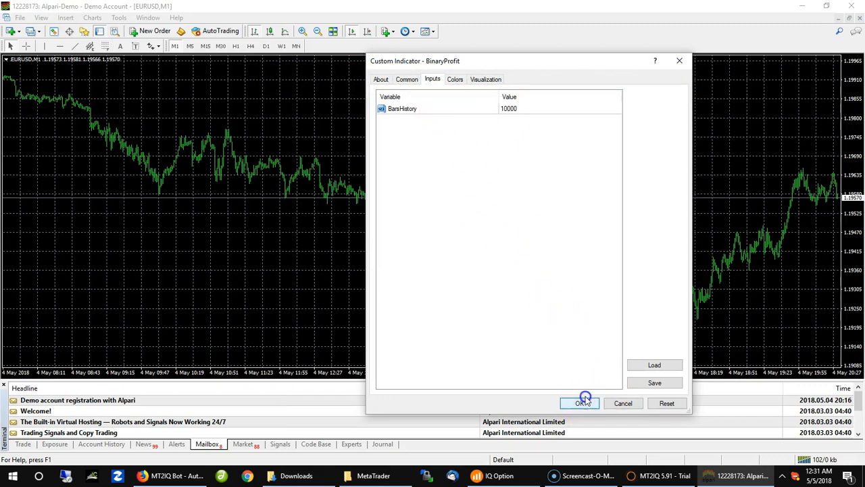
Check the red Put and green Call arrow buffer colours, then apply BinaryProfit to the chart.
left_click(454, 78)
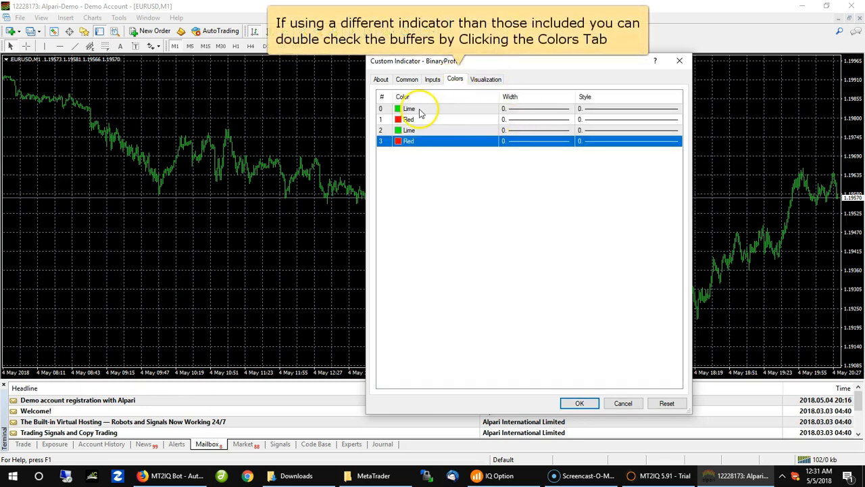
left_click(408, 108)
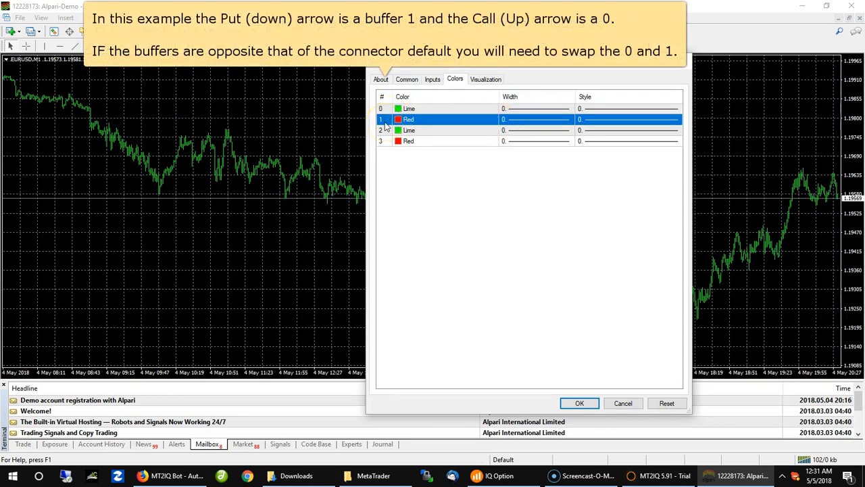
left_click(409, 119)
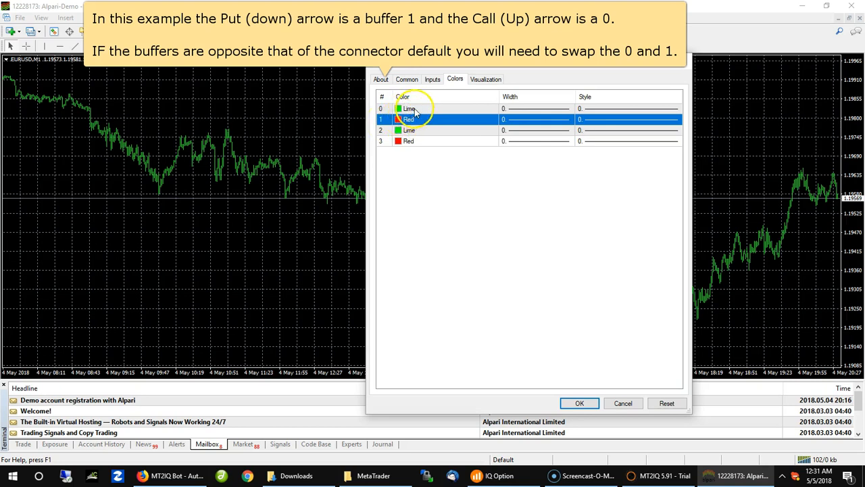
left_click(408, 108)
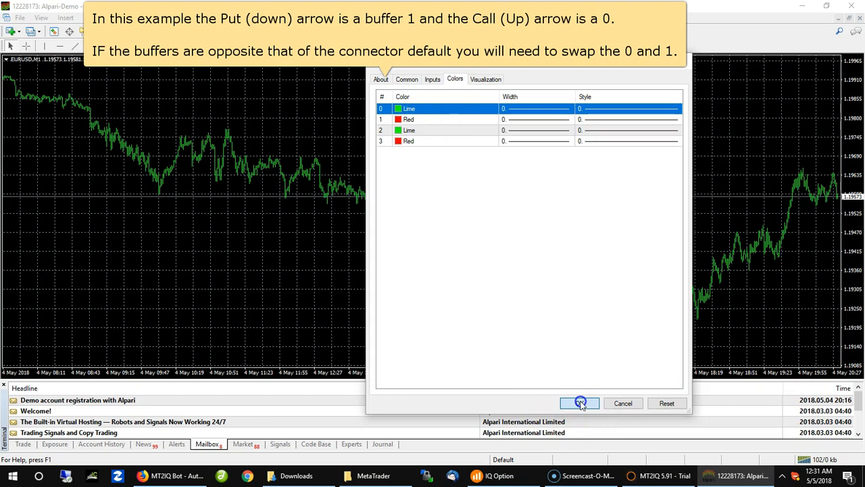
left_click(579, 403)
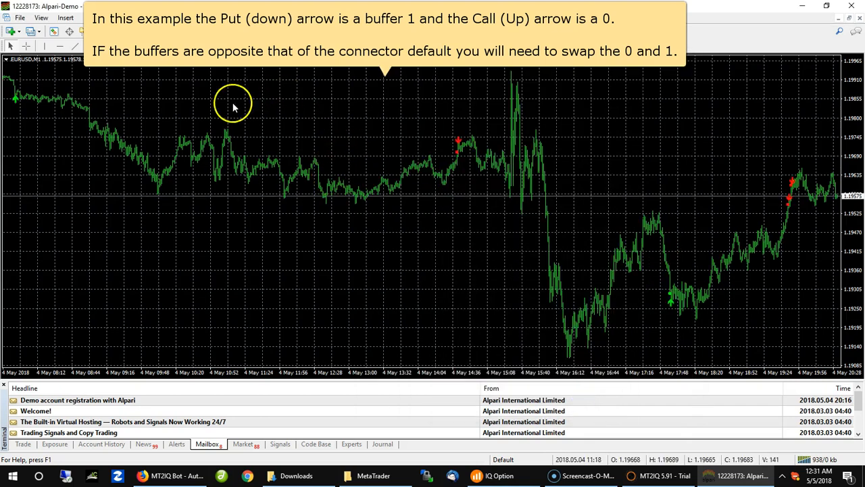
mouse_move(240, 88)
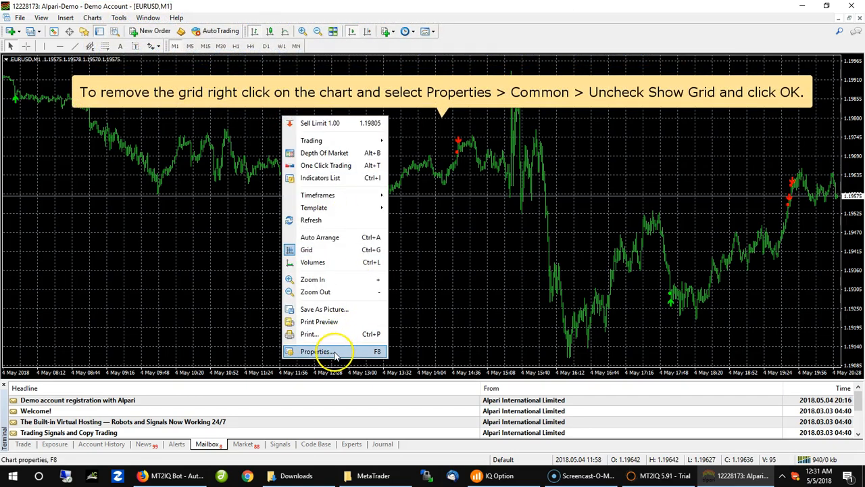
Hide the grid in the EURUSD chart's common properties.
left_click(318, 352)
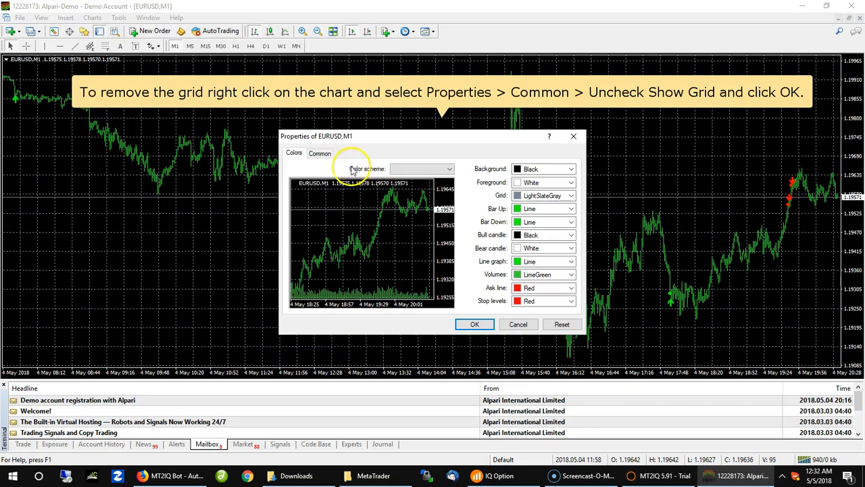
left_click(319, 152)
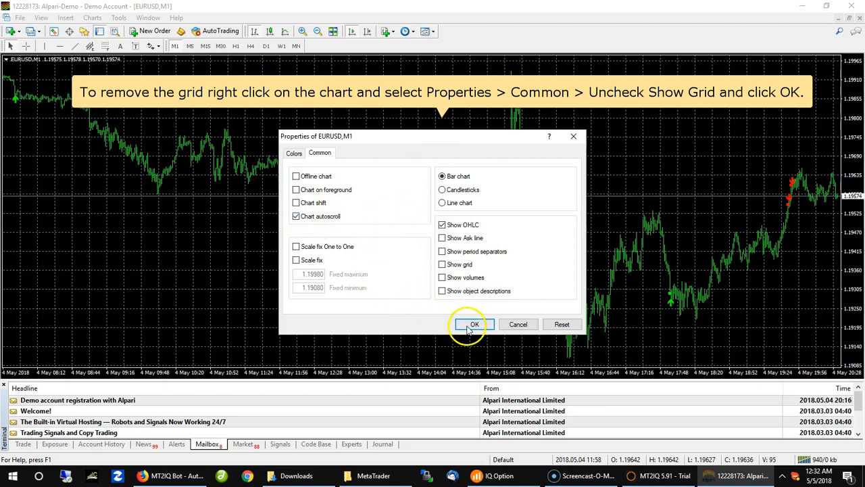
left_click(473, 325)
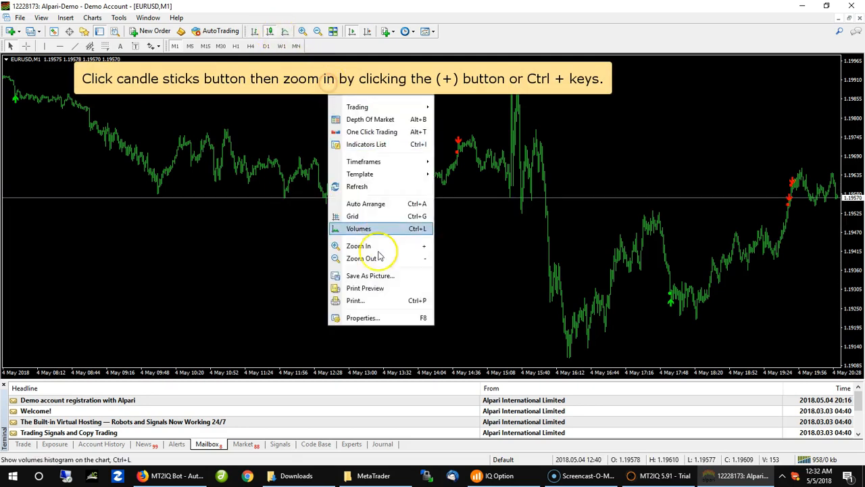
Change the EURUSD chart display from a line to candlesticks.
left_click(363, 317)
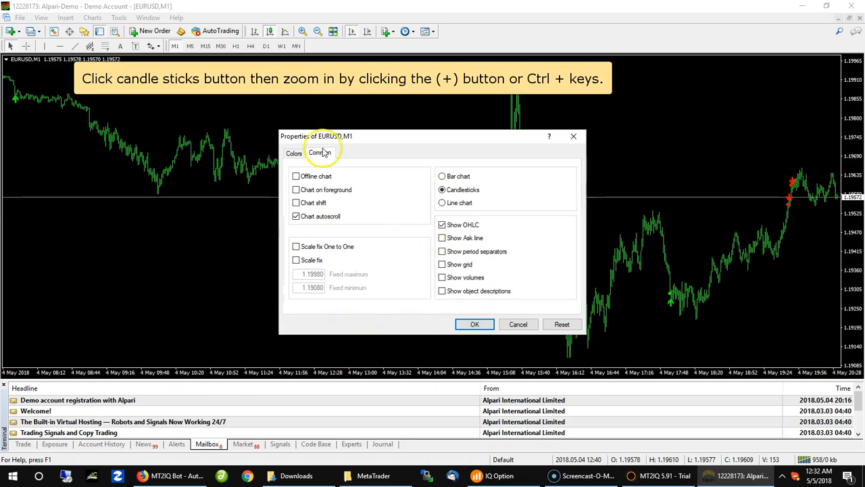
left_click(293, 152)
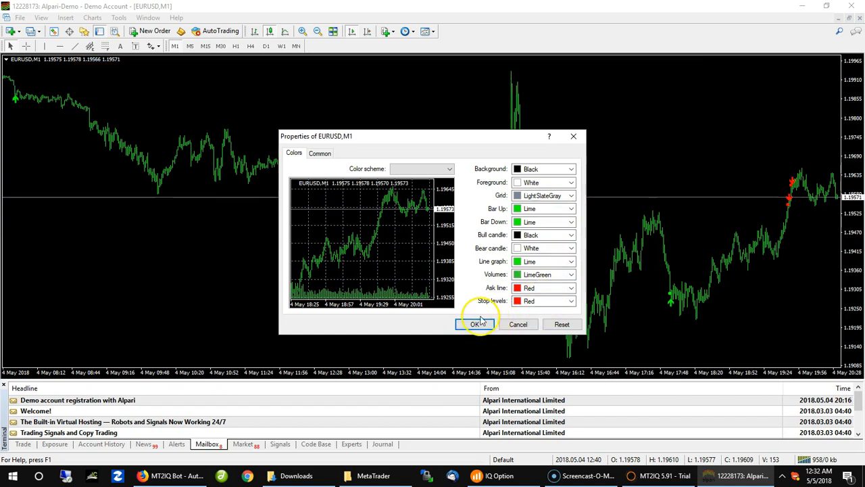
left_click(476, 325)
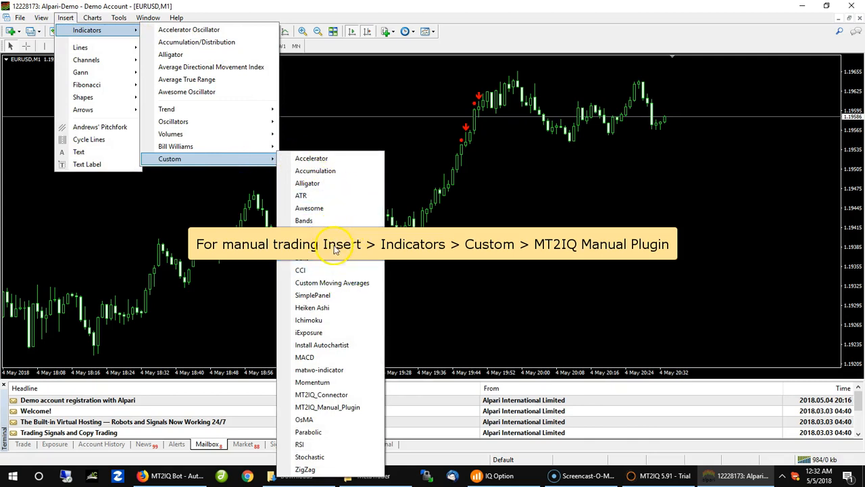
mouse_move(327, 405)
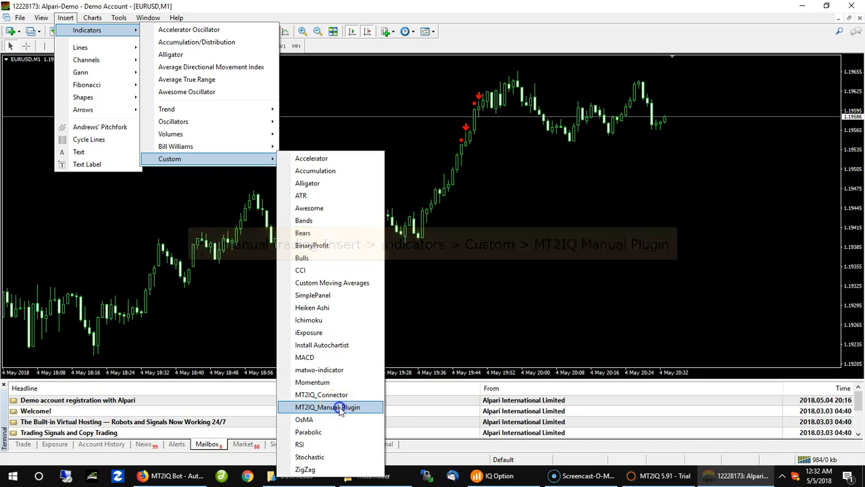
Attach MT2IQ_Manual_Plugin with Expiry Time 1 Minute, giving the chart CALL and PUT buttons.
left_click(327, 406)
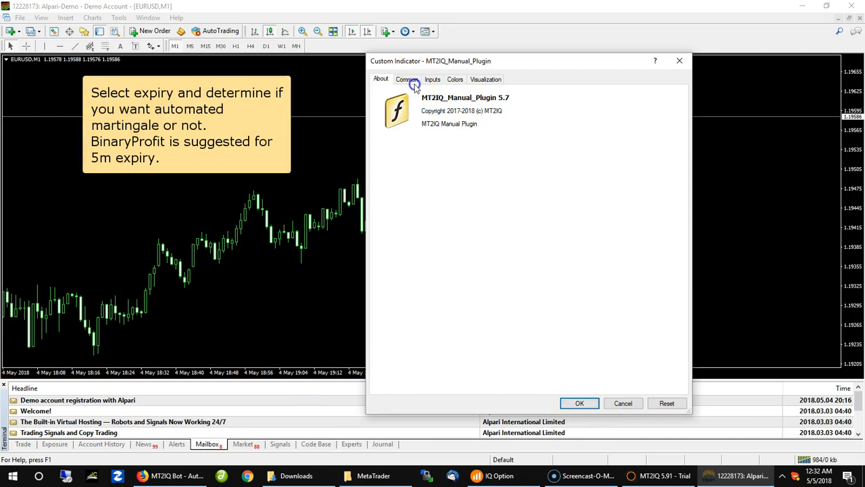
left_click(432, 79)
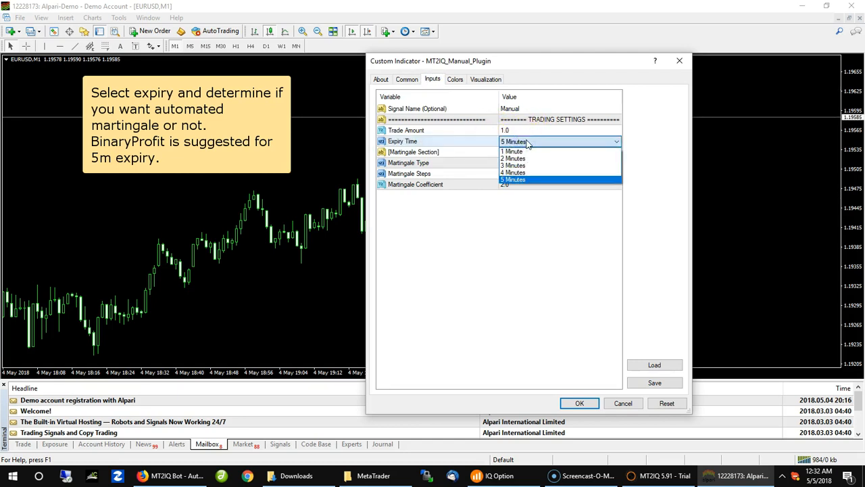
mouse_move(515, 152)
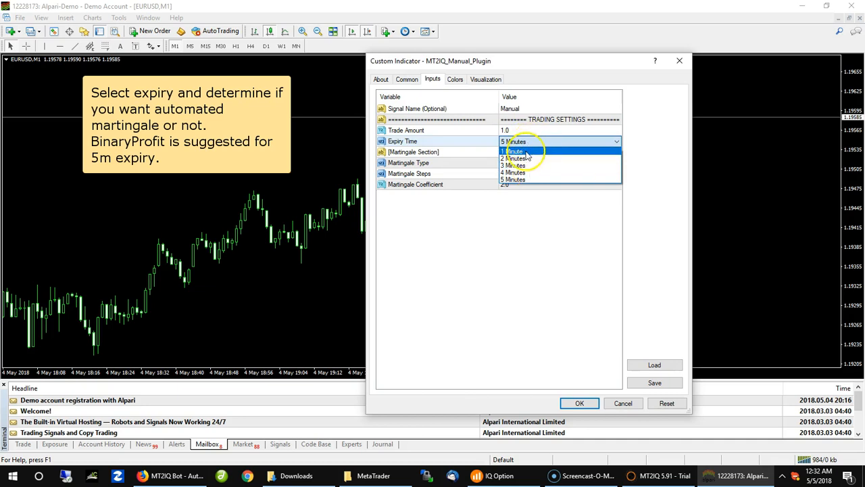
left_click(514, 150)
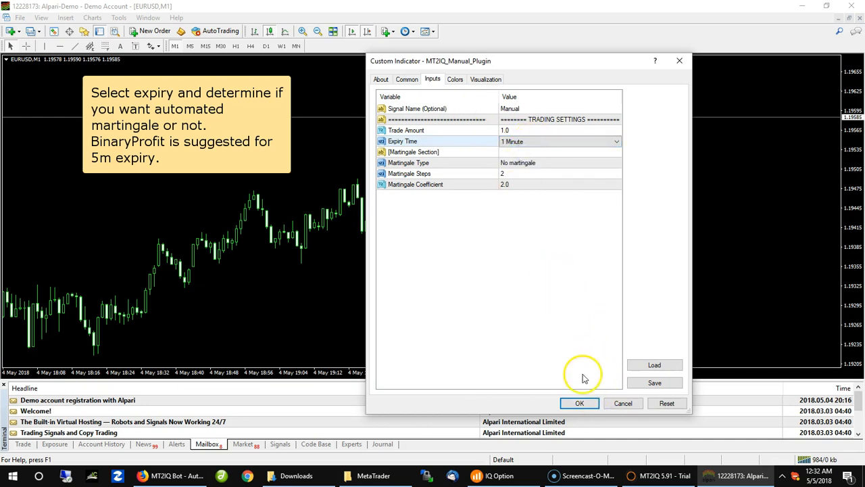
left_click(579, 403)
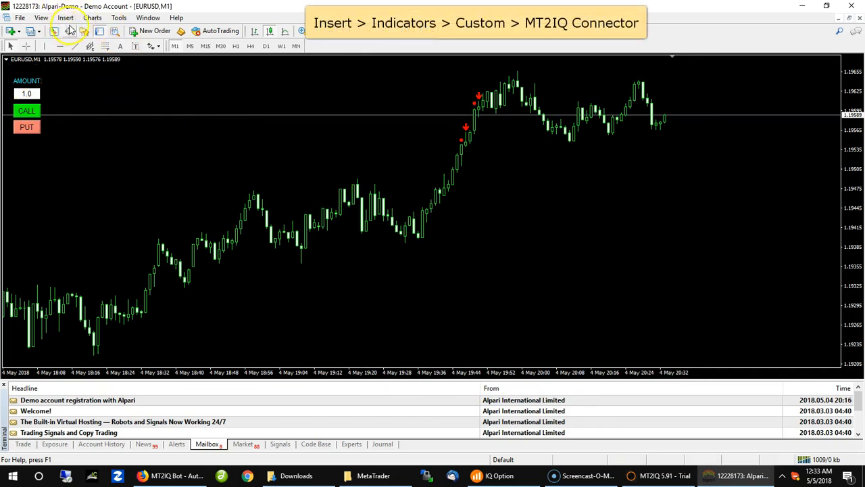
Insert the MT2IQ_Connector custom indicator and review its Signal Buffer Up (Call) value.
left_click(65, 16)
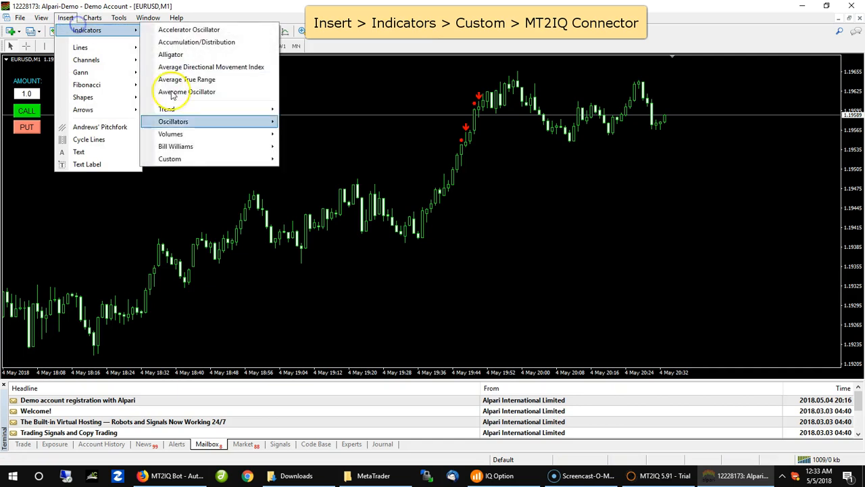
left_click(171, 158)
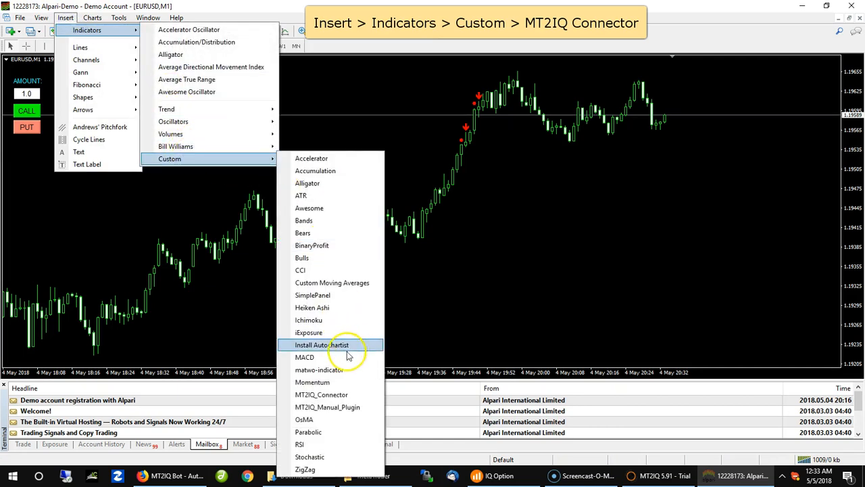
mouse_move(322, 395)
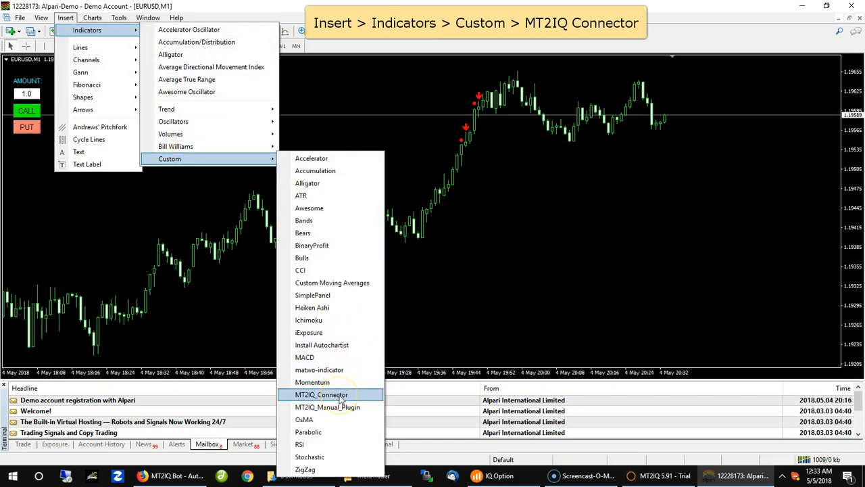
left_click(322, 395)
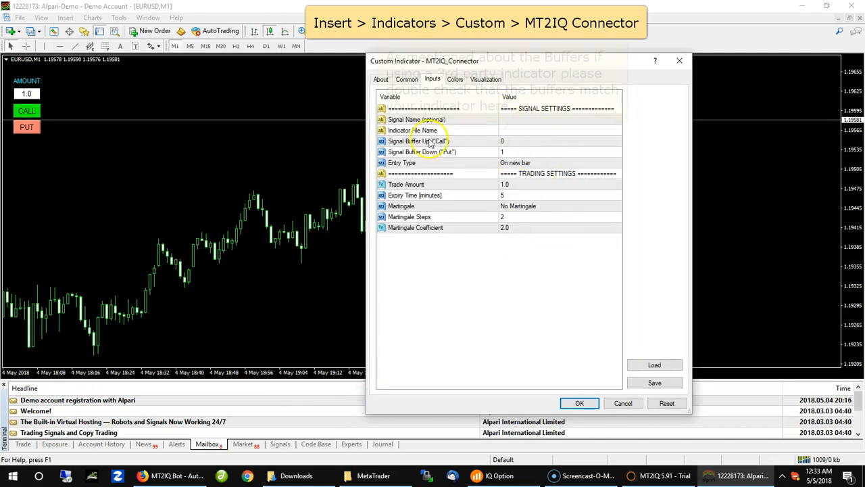
left_click(440, 141)
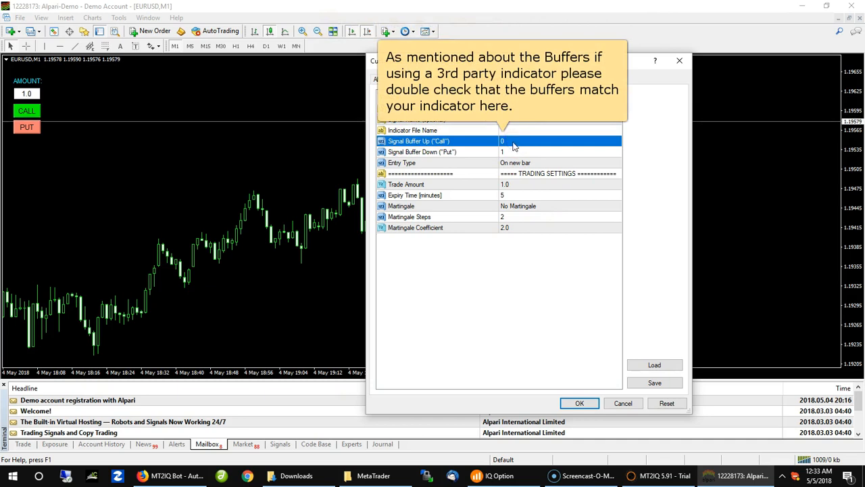
left_click(503, 141)
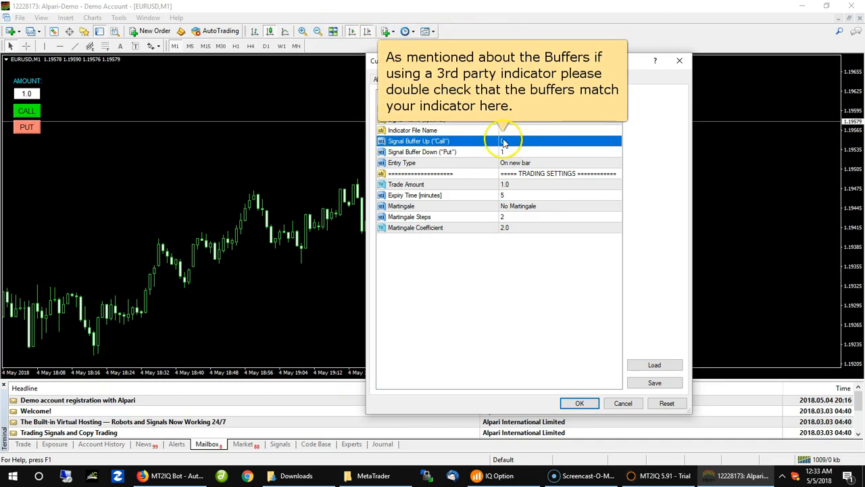
left_click(503, 141)
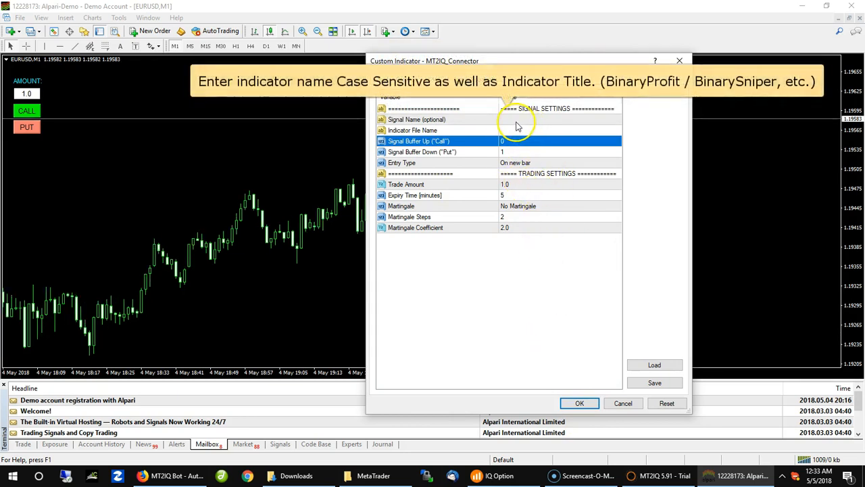
Set Indicator File Name to BinaryProfit and Signal Name to Binary Profit.
left_click(560, 130)
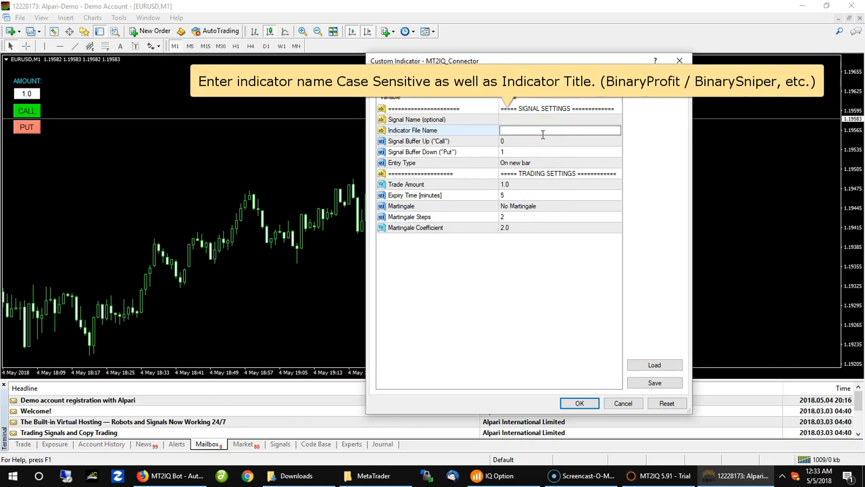
type("BinaryPro")
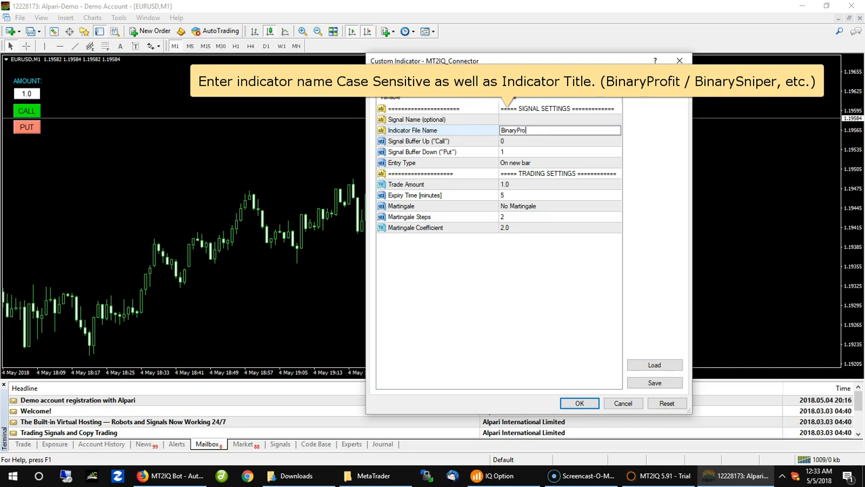
type("fit")
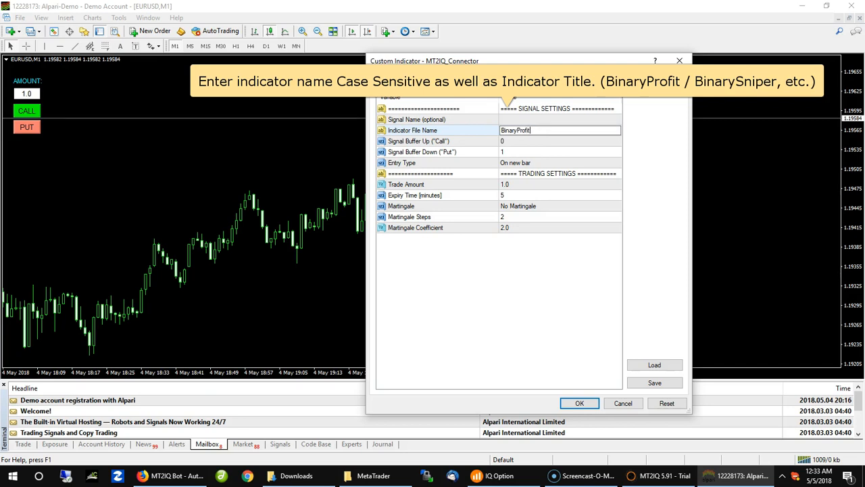
left_click(560, 118)
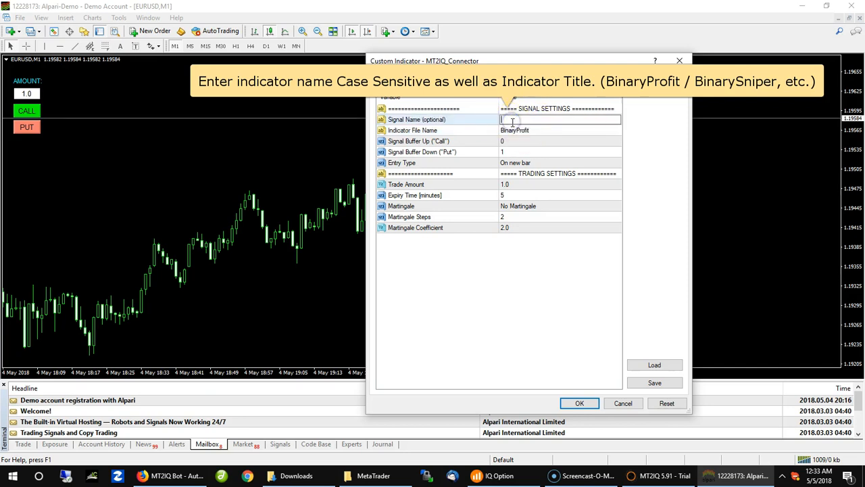
type("B")
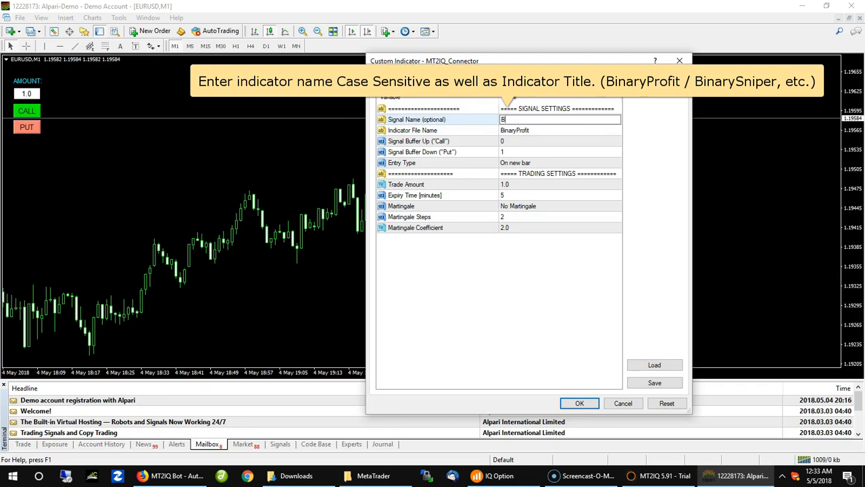
type("inary Profit")
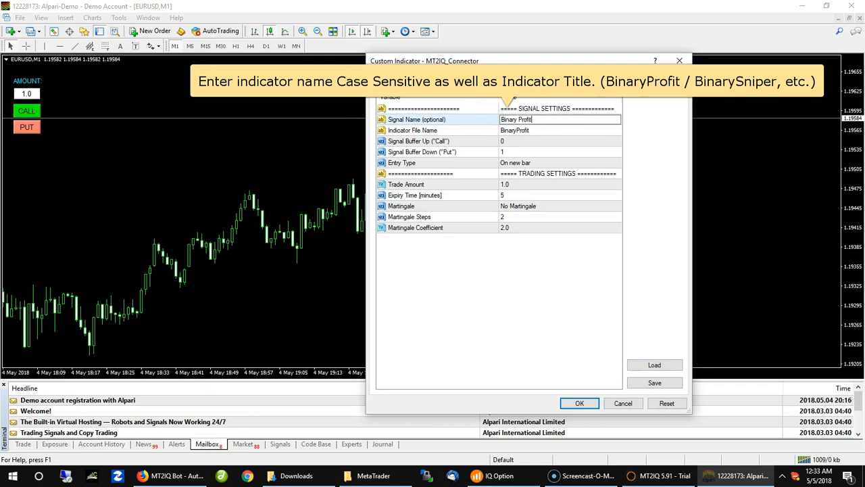
left_click(515, 163)
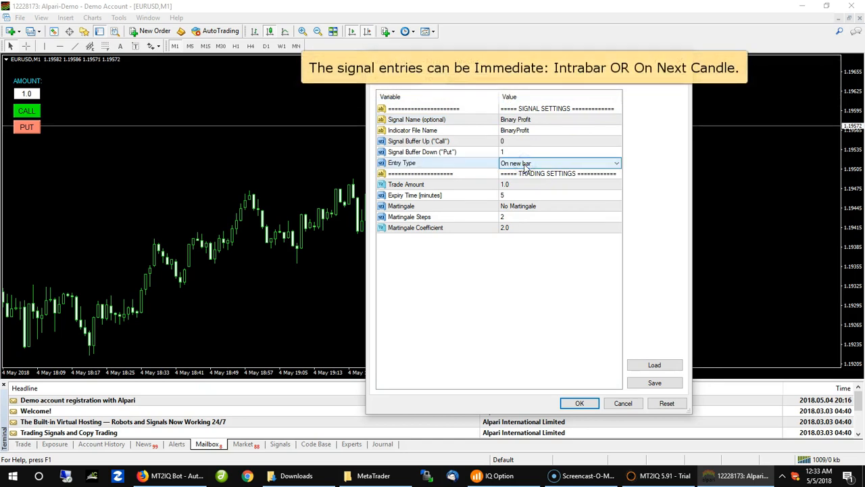
Review the Entry Type choices for when signals enter trades.
left_click(615, 163)
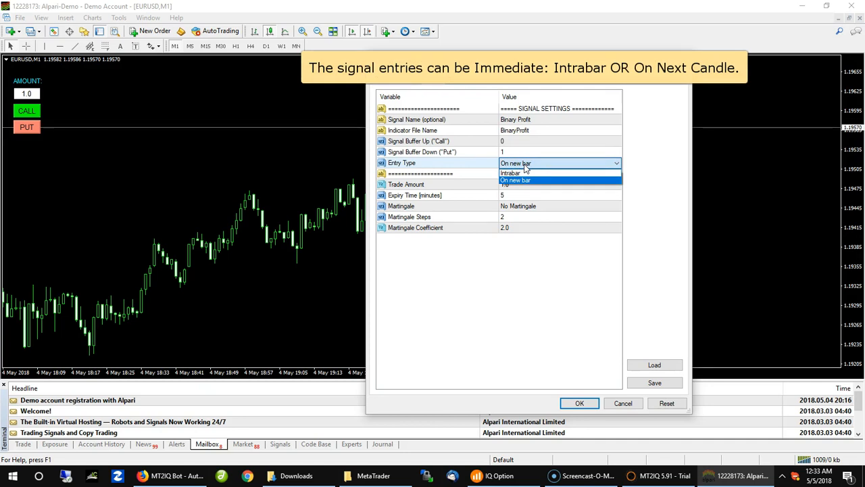
left_click(515, 180)
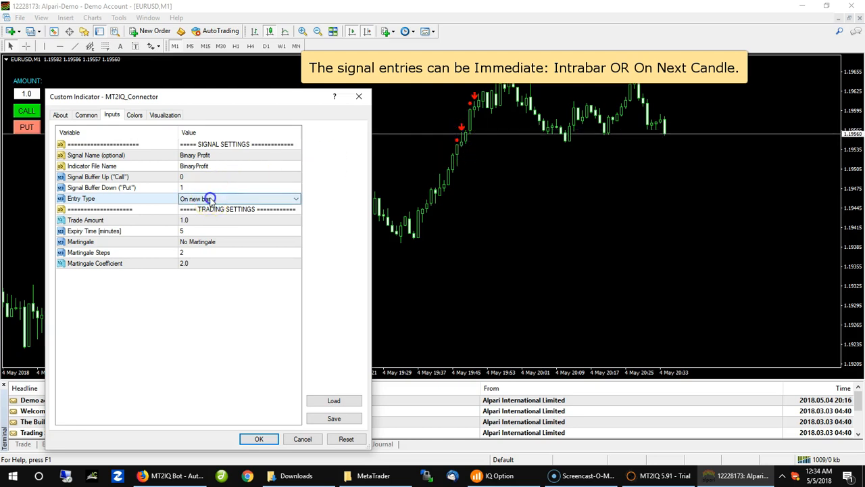
left_click(209, 198)
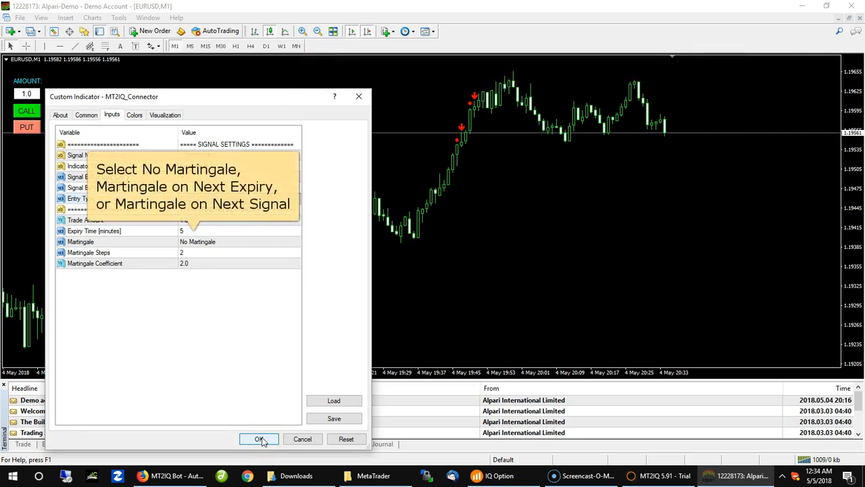
Set Martingale On next expiry, 7 steps, coefficient 2.25, and attach the connector.
left_click(240, 240)
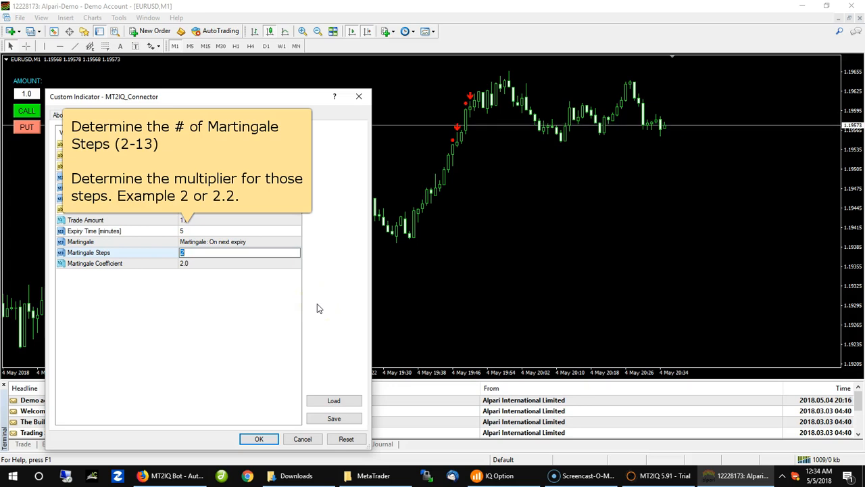
type("7")
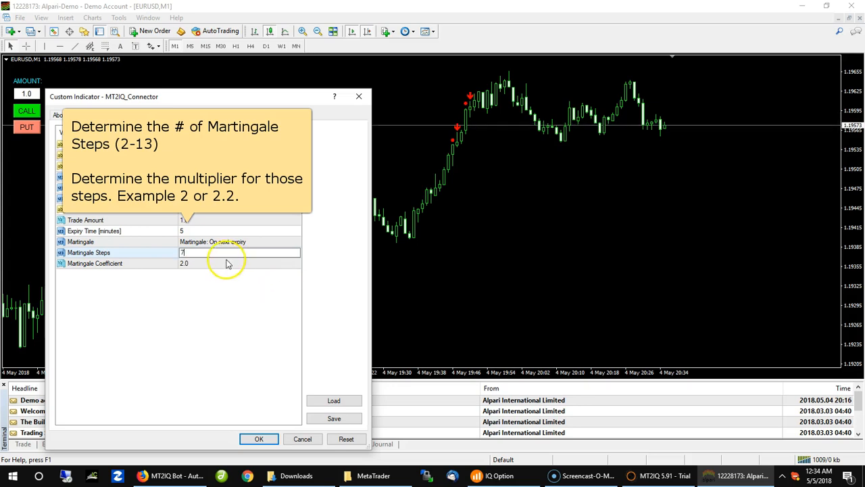
left_click(240, 263)
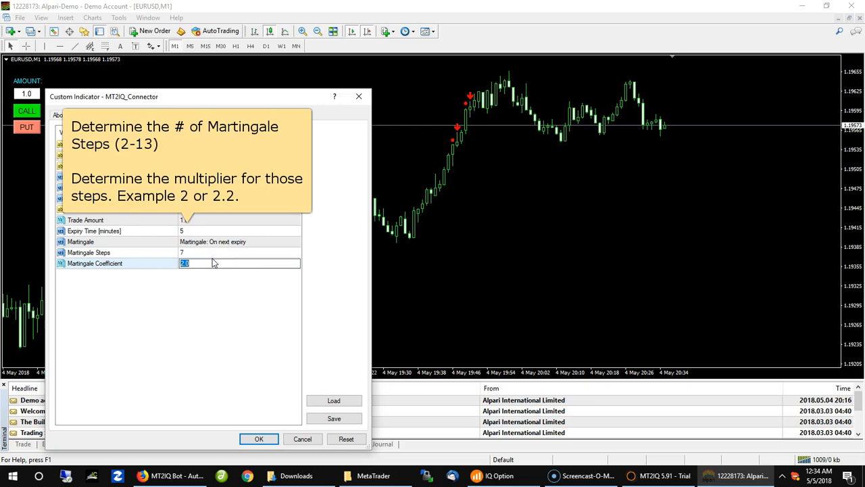
type("2.25")
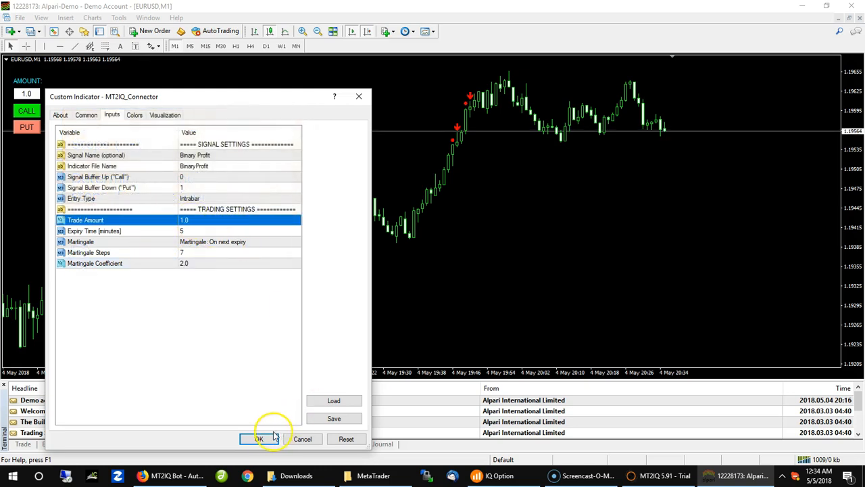
left_click(258, 438)
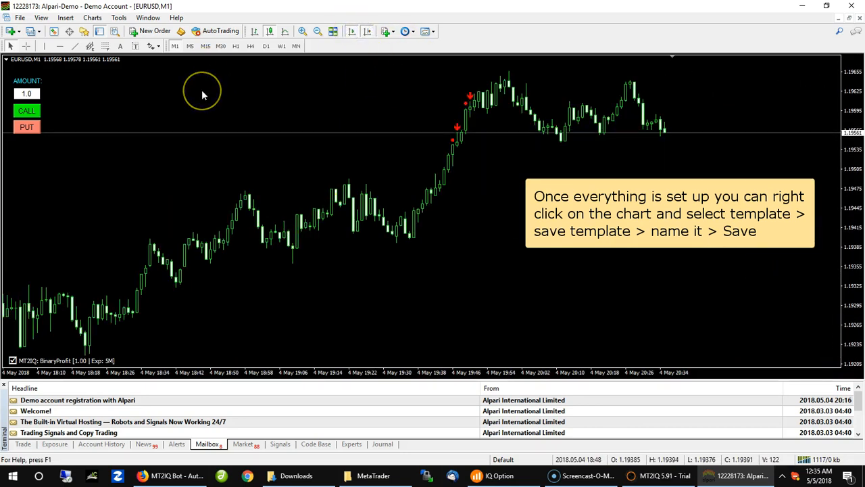
Save the chart as the Binary Profit template, replacing the existing file.
right_click(203, 95)
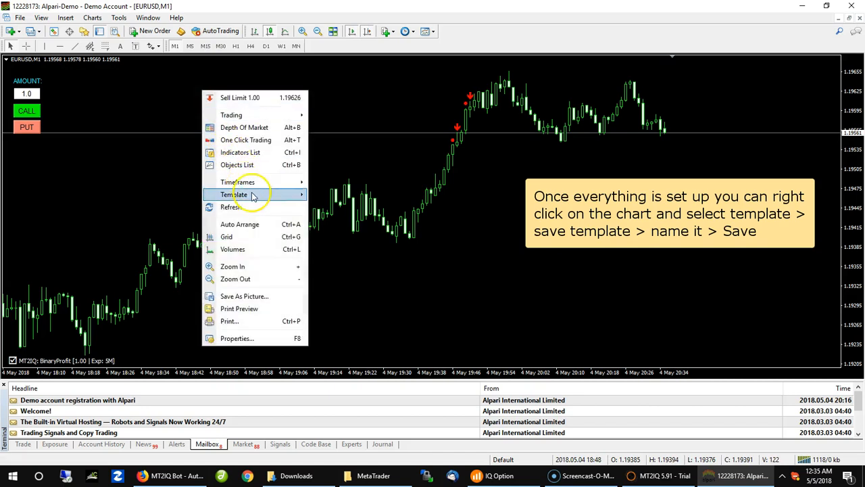
left_click(344, 189)
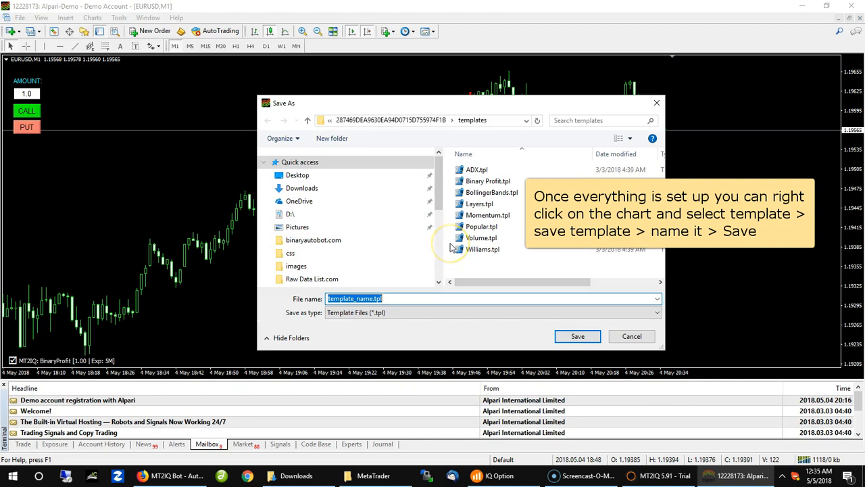
type("Binary")
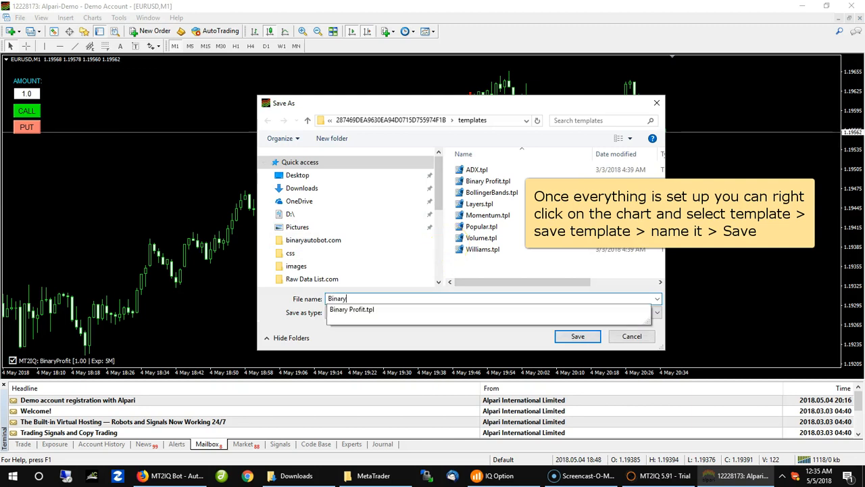
left_click(577, 336)
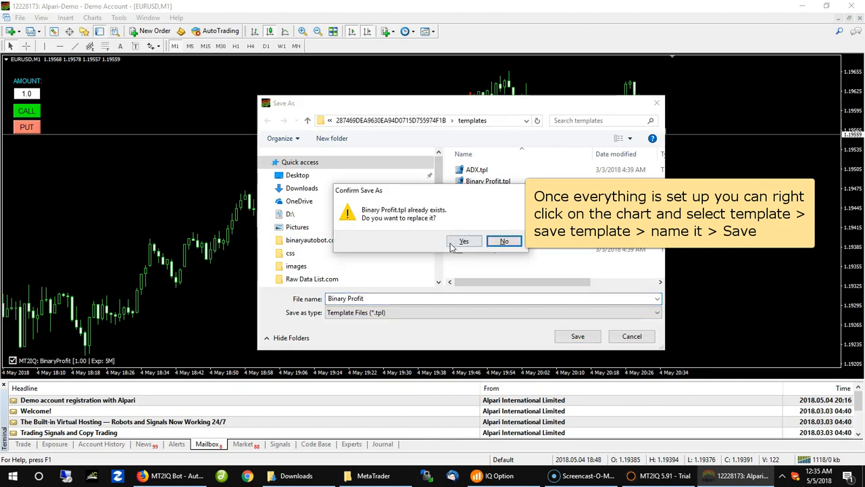
left_click(464, 241)
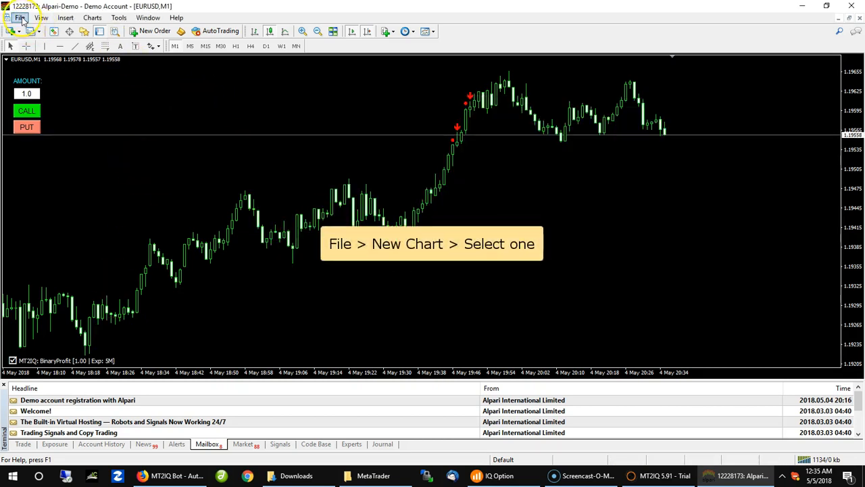
Add a USDCAD chart with the Binary Profit template on the M1 timeframe.
left_click(19, 16)
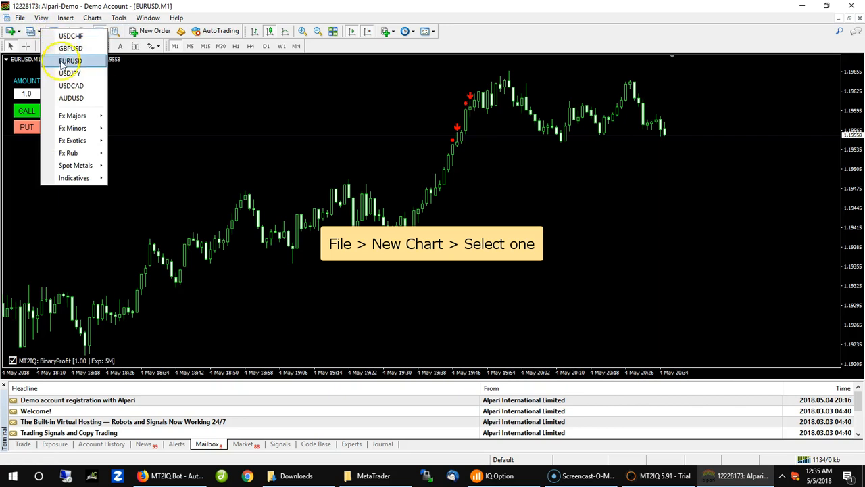
mouse_move(71, 87)
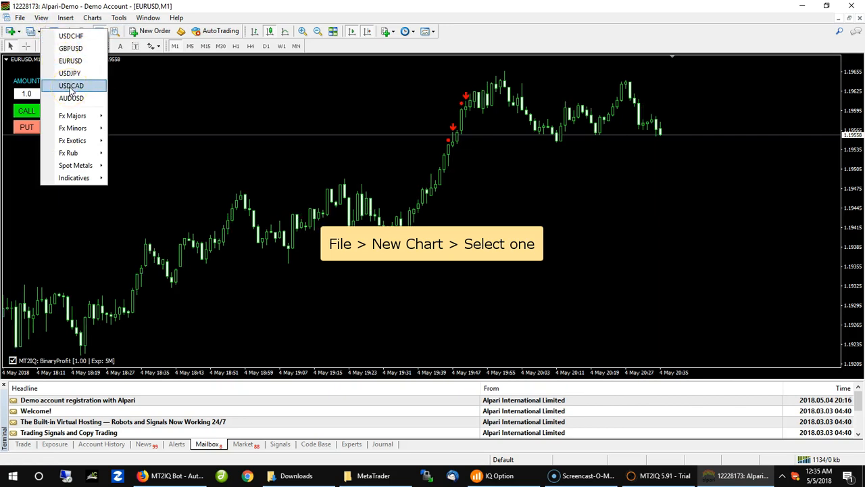
left_click(70, 85)
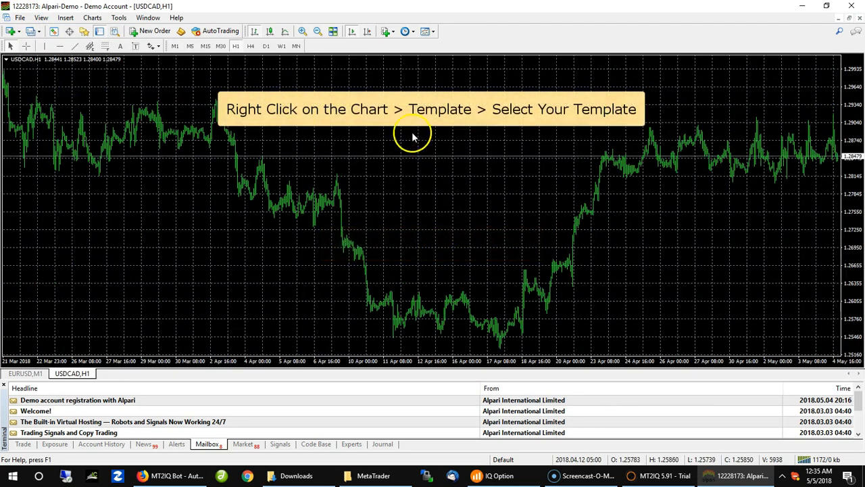
right_click(412, 135)
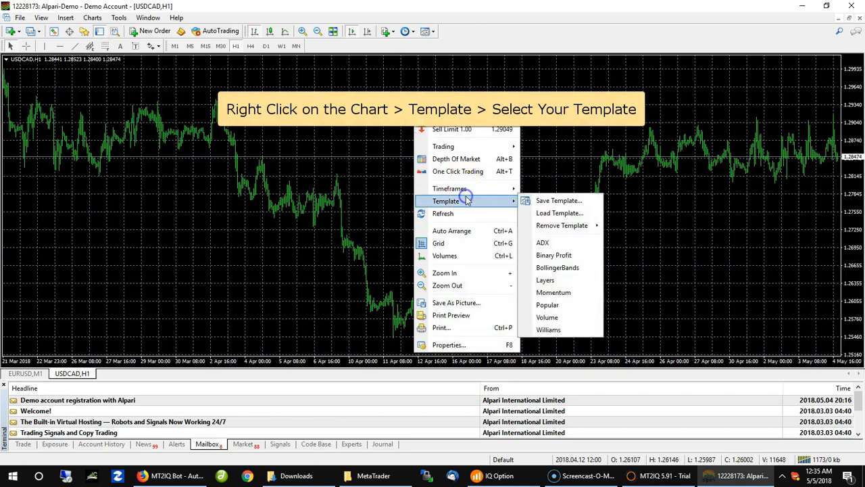
mouse_move(544, 242)
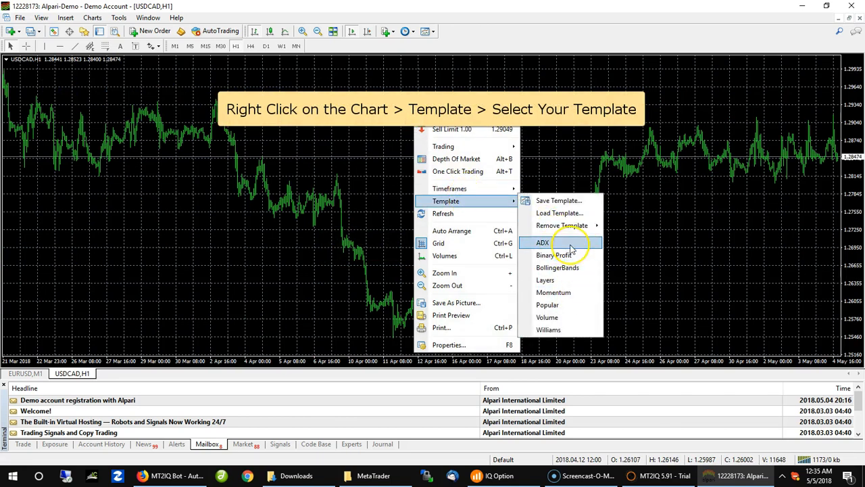
left_click(556, 254)
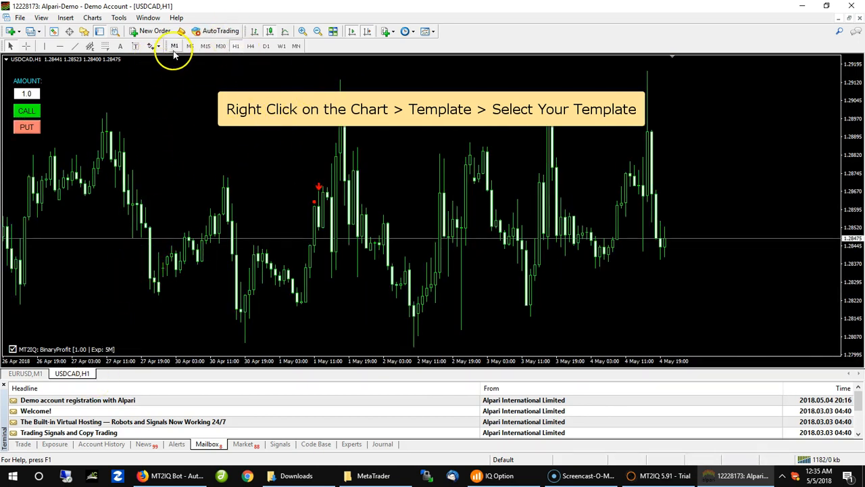
left_click(175, 45)
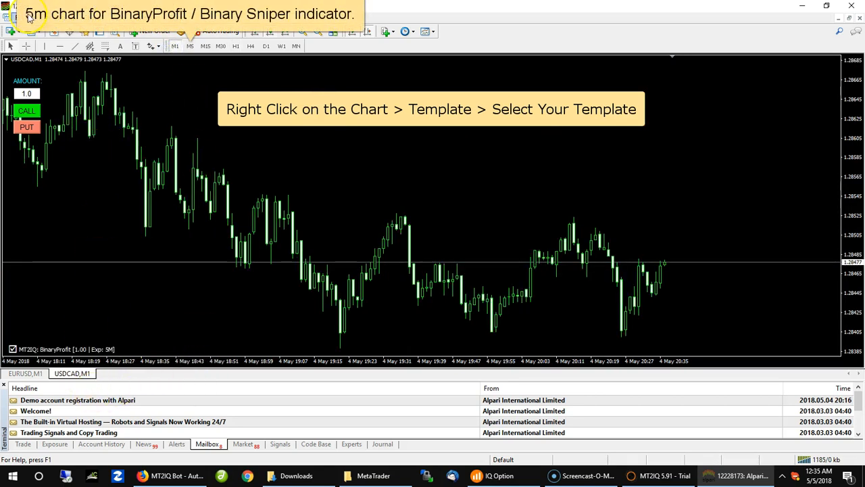
Add an AUDUSD chart with the Binary Profit template applied.
left_click(19, 18)
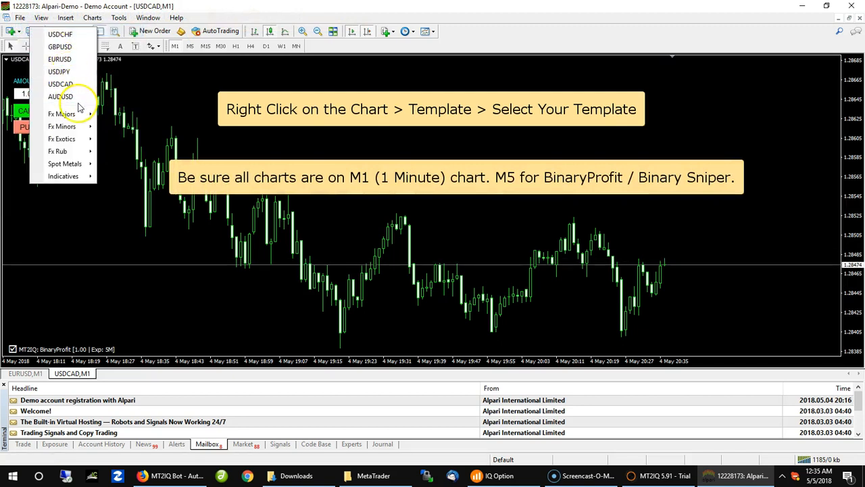
mouse_move(64, 96)
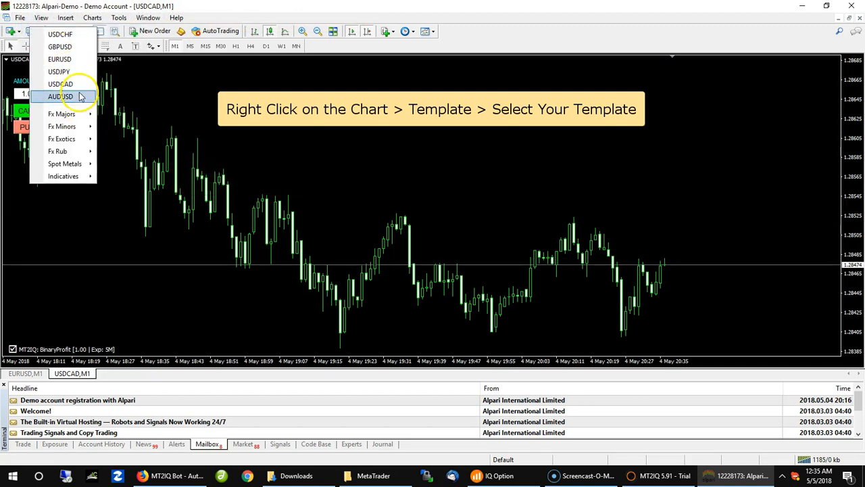
left_click(61, 96)
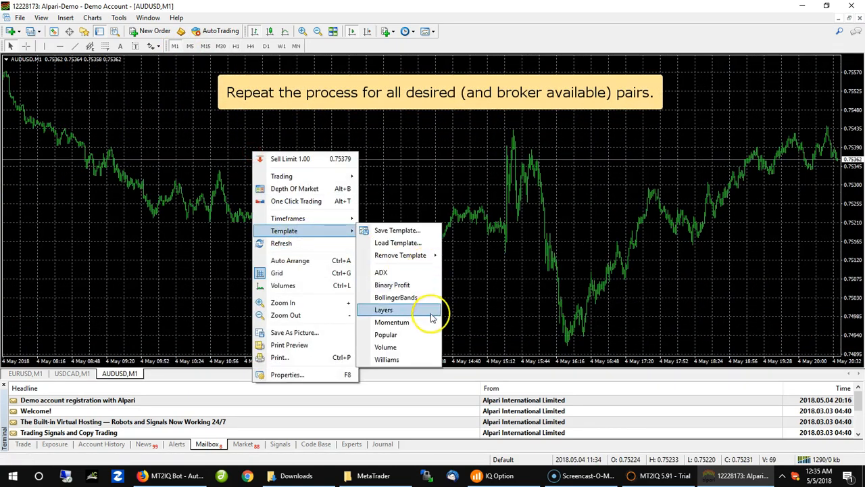
left_click(384, 310)
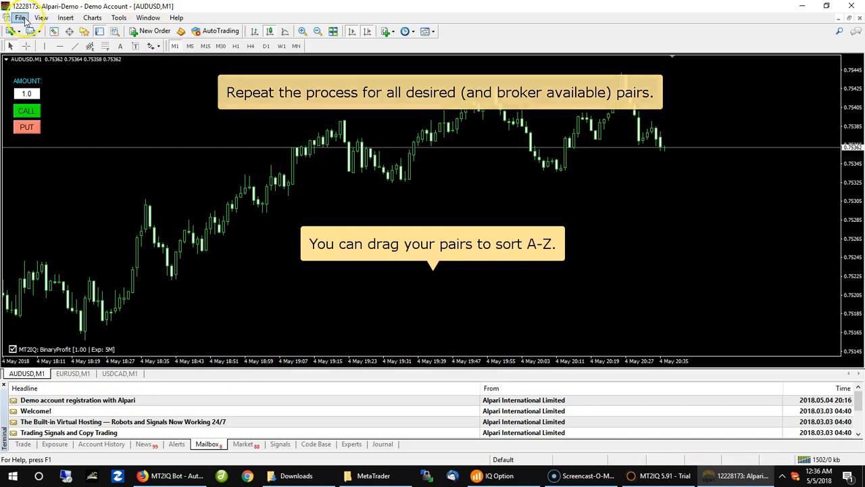
Add a USDJPY chart and bring up its context options for the Binary Profit template.
left_click(19, 18)
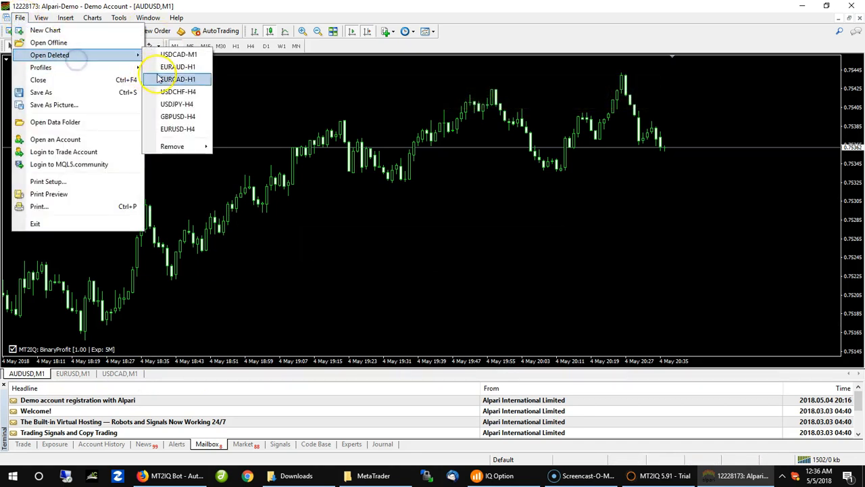
mouse_move(177, 117)
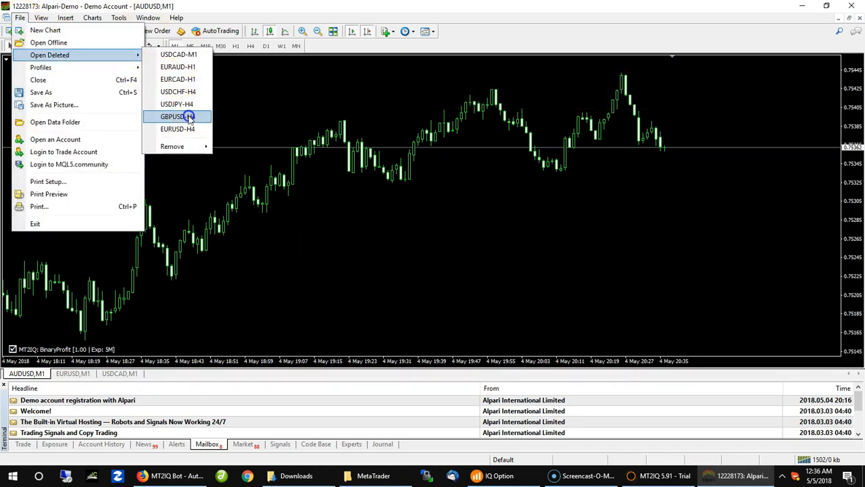
left_click(89, 31)
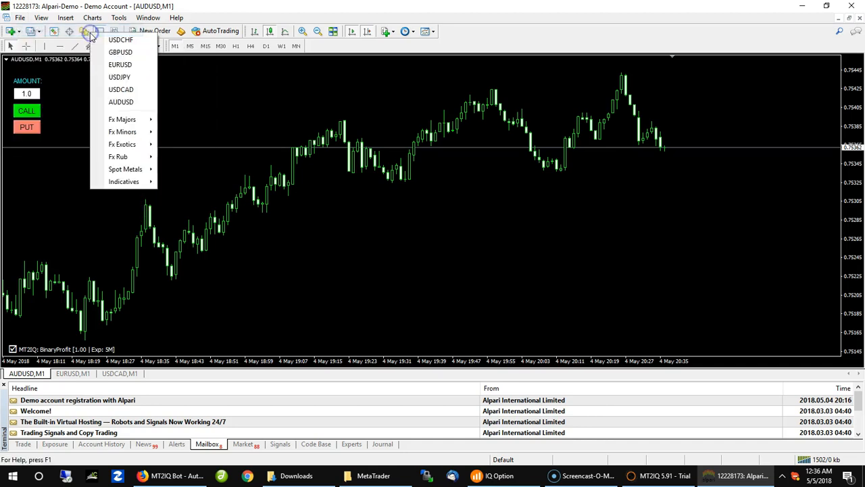
mouse_move(122, 89)
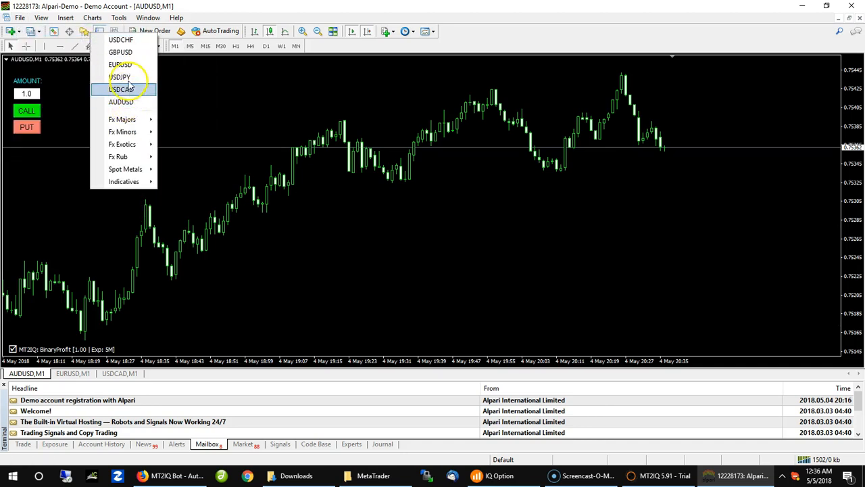
left_click(119, 75)
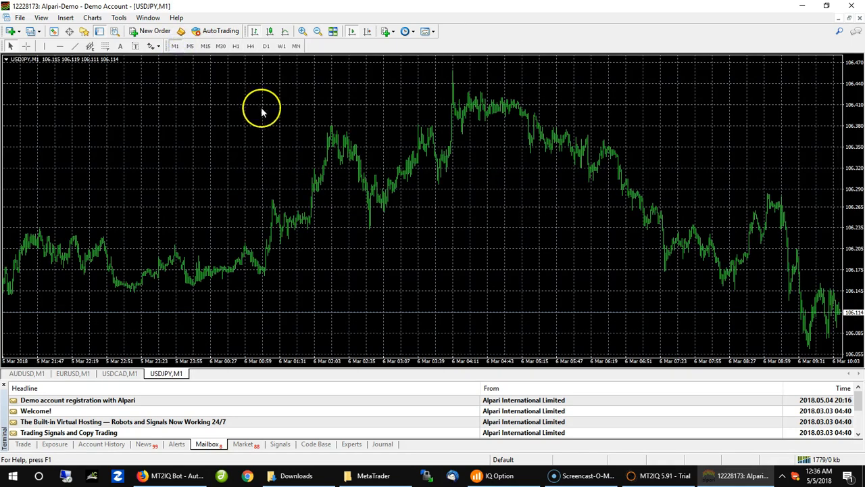
right_click(262, 111)
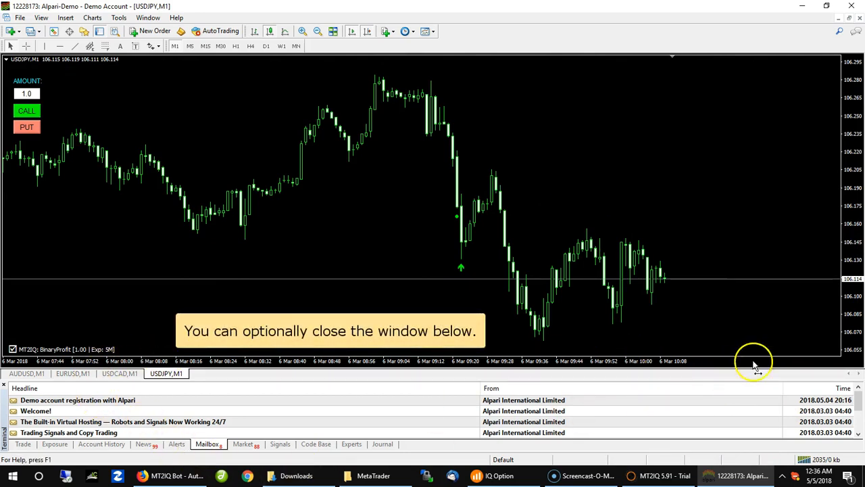
mouse_move(5, 387)
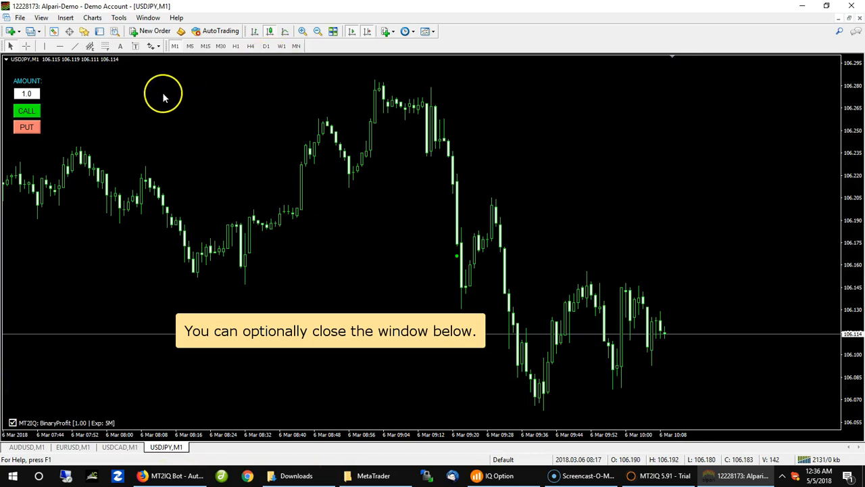
mouse_move(75, 119)
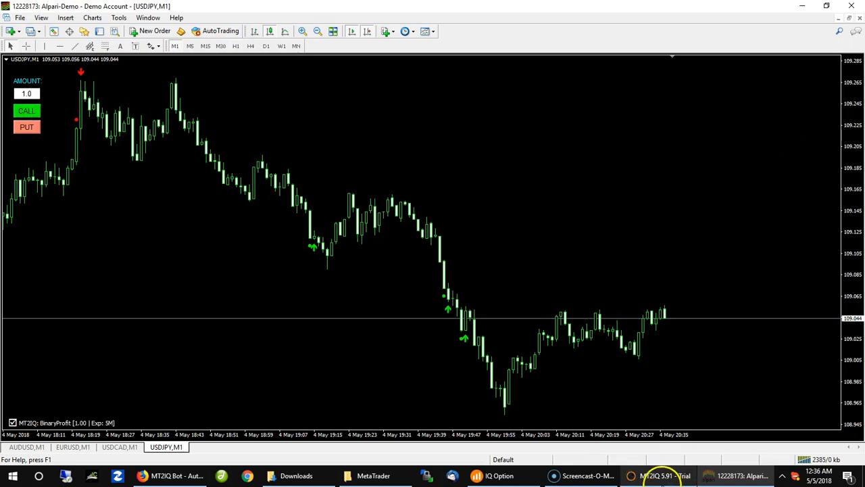
Check the manual 1.00 USDJPY trade's expiry in MT2IQ, then switch to IQ Option.
left_click(660, 476)
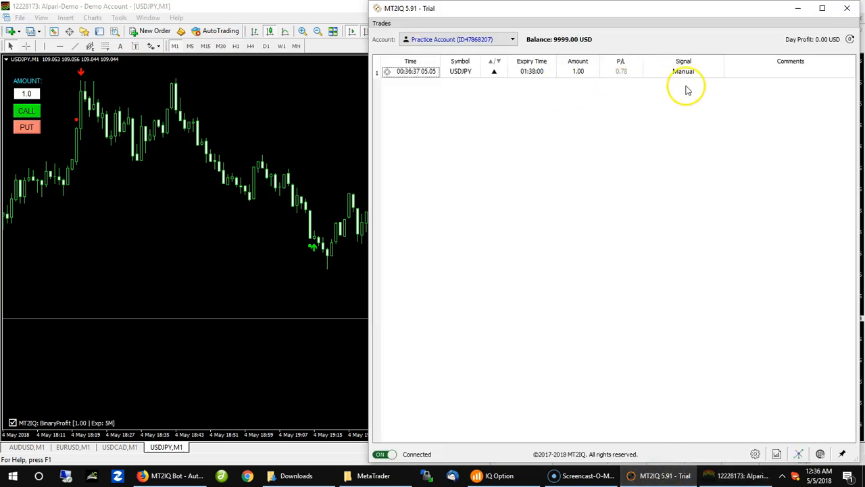
mouse_move(556, 73)
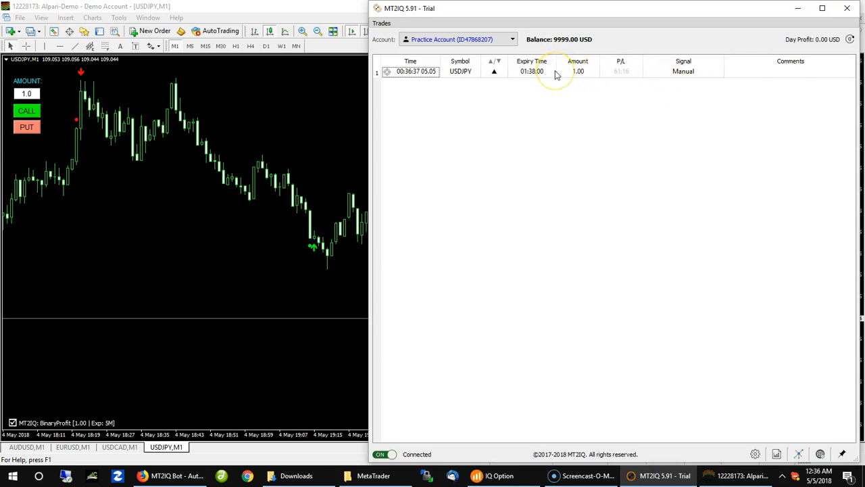
left_click(533, 61)
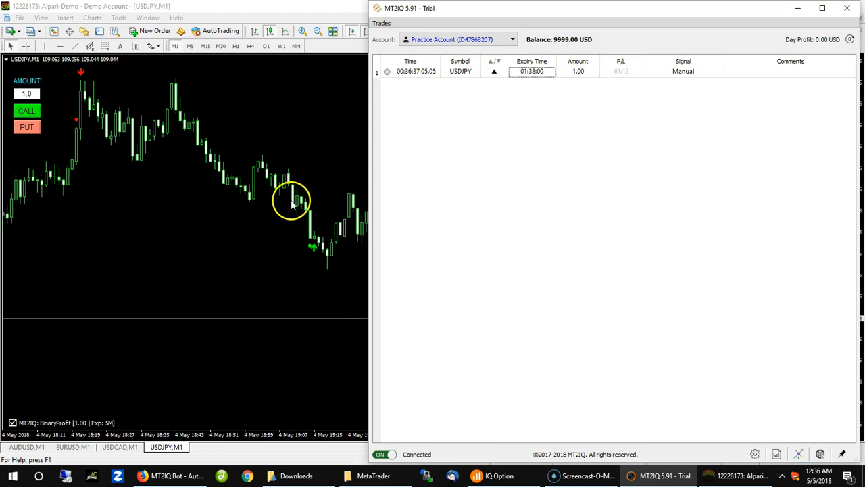
mouse_move(300, 219)
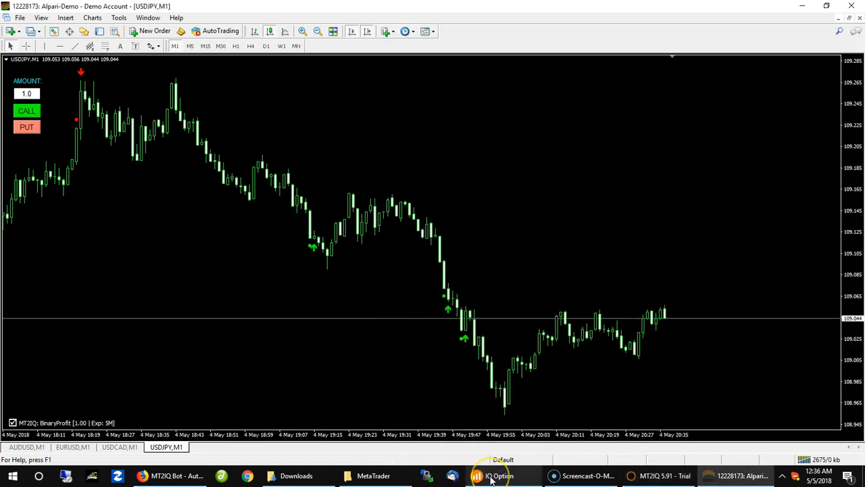
left_click(499, 475)
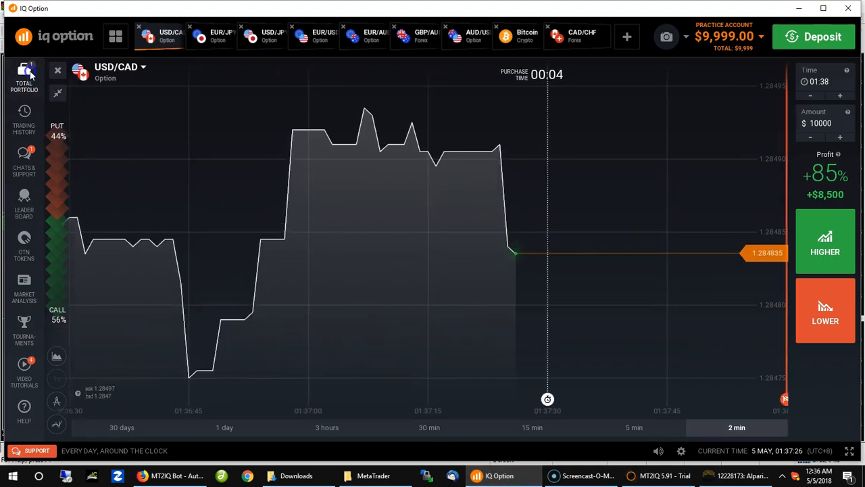